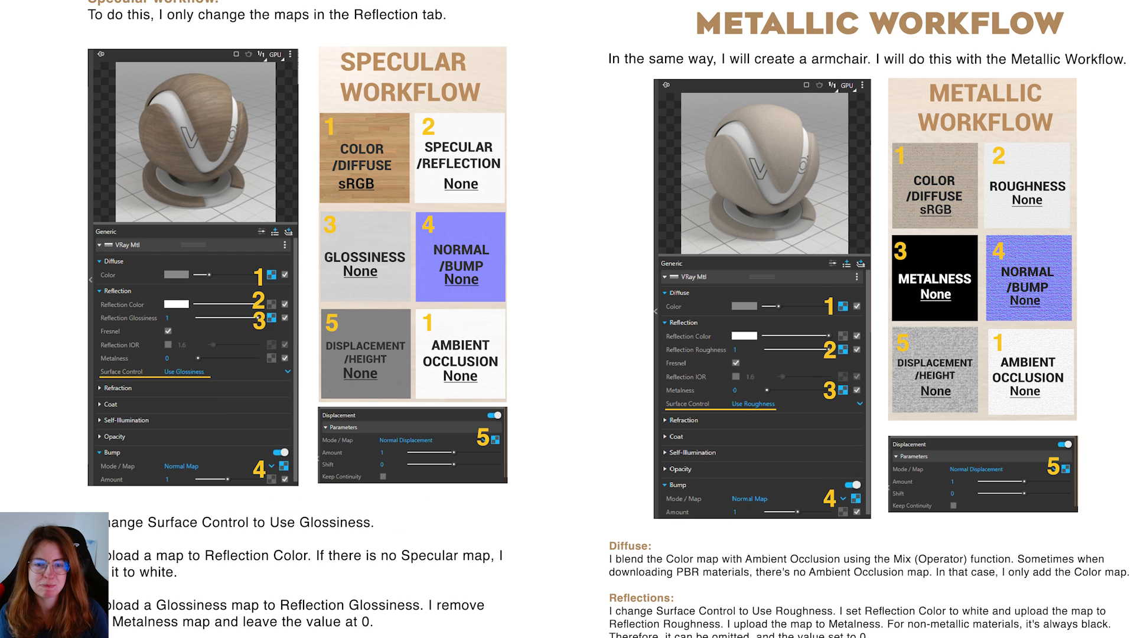
Step: Search Reawote's Wood category for 'oak' and download OAK-FINGERBOARD at 2K resolution
{"action": "scroll", "scroll_direction": "down", "scroll_amount": 3}
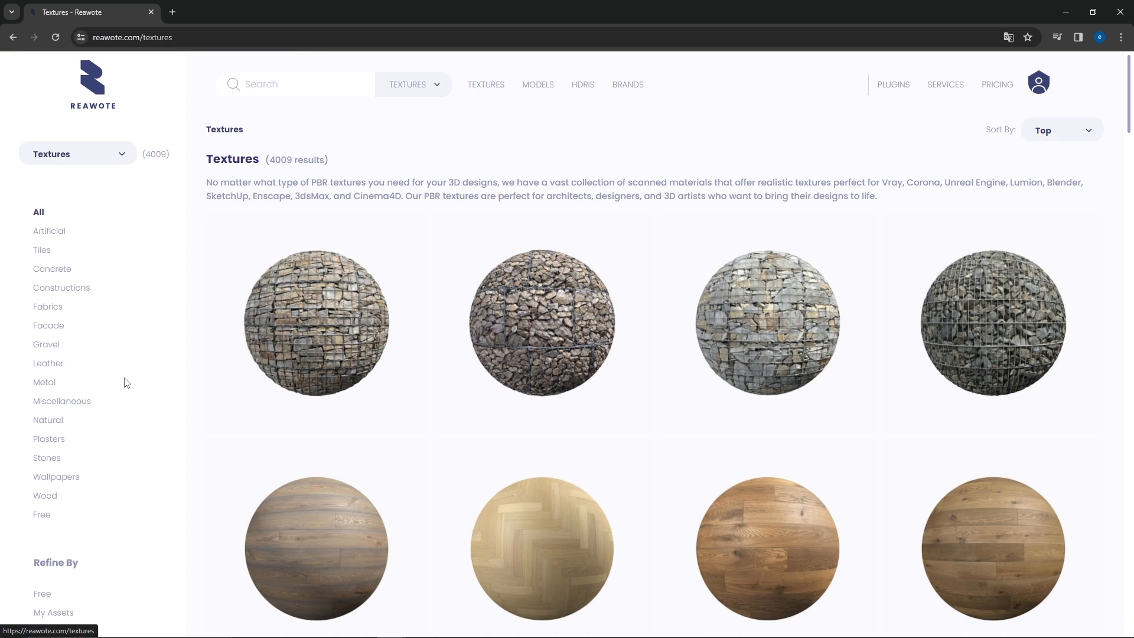
{"action": "left_click", "coordinate": [45, 496]}
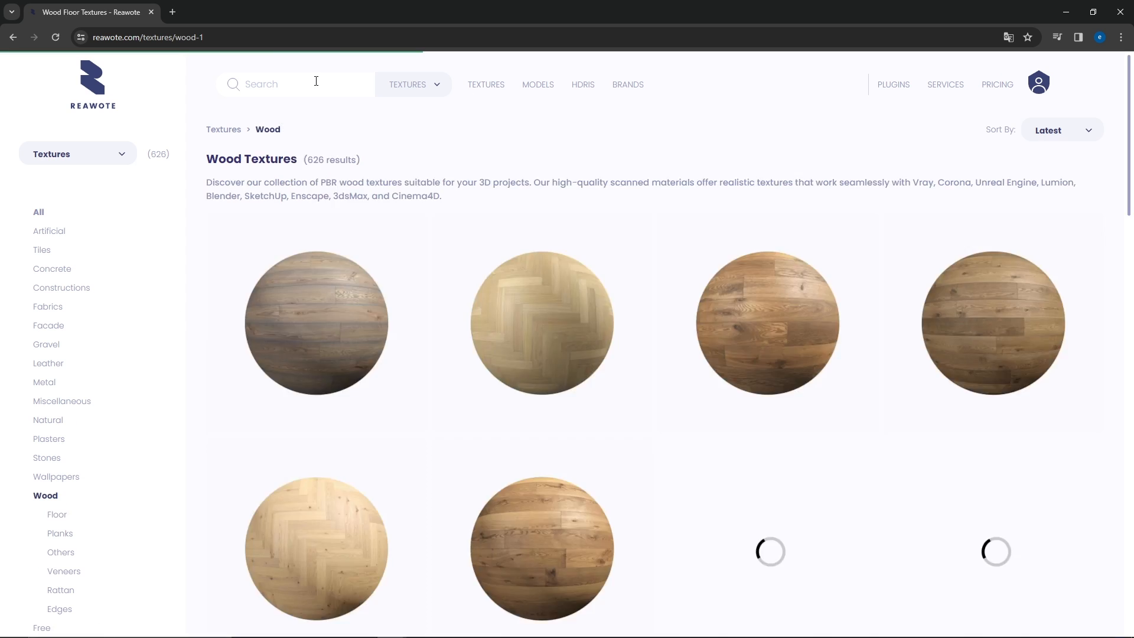
{"action": "type", "text": "oak"}
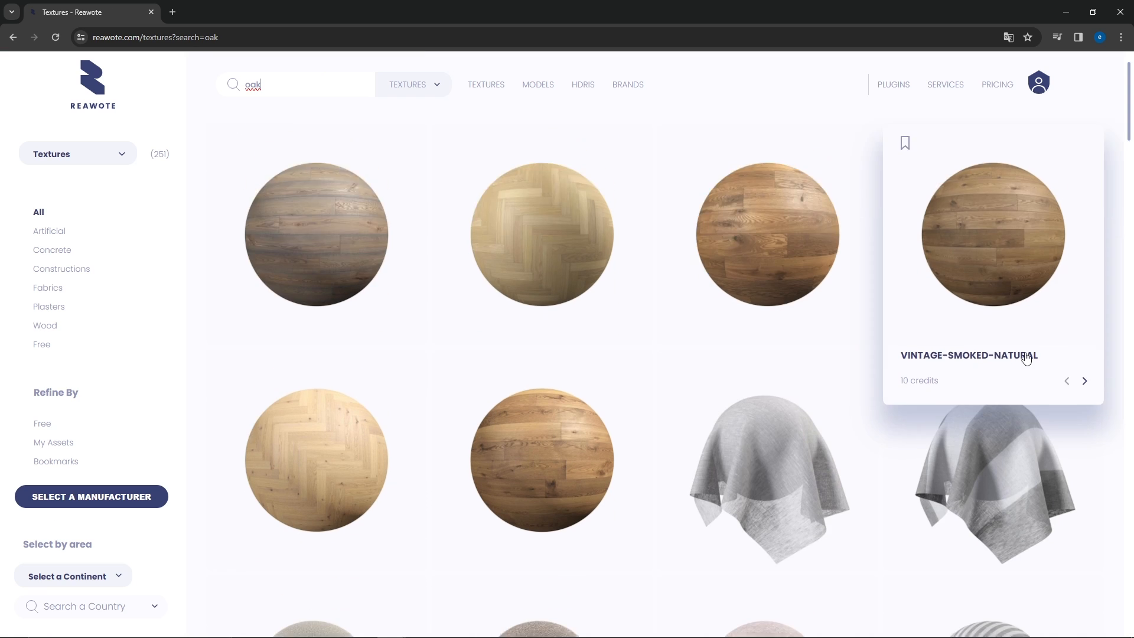
{"action": "scroll", "scroll_direction": "down", "scroll_amount": 3}
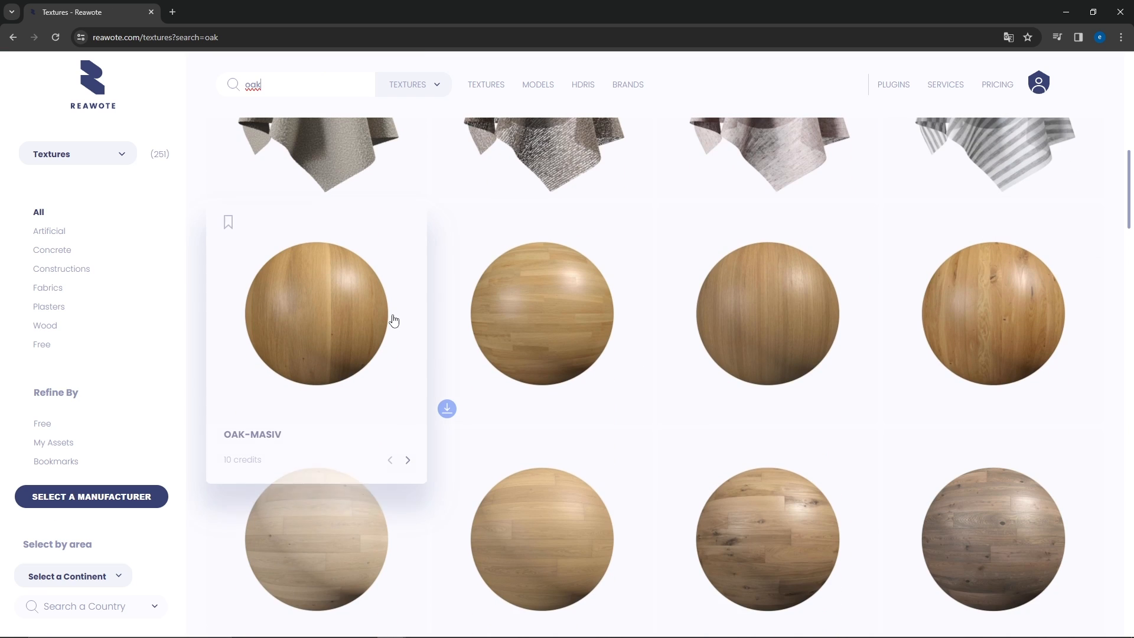
{"action": "mouse_move", "coordinate": [542, 317]}
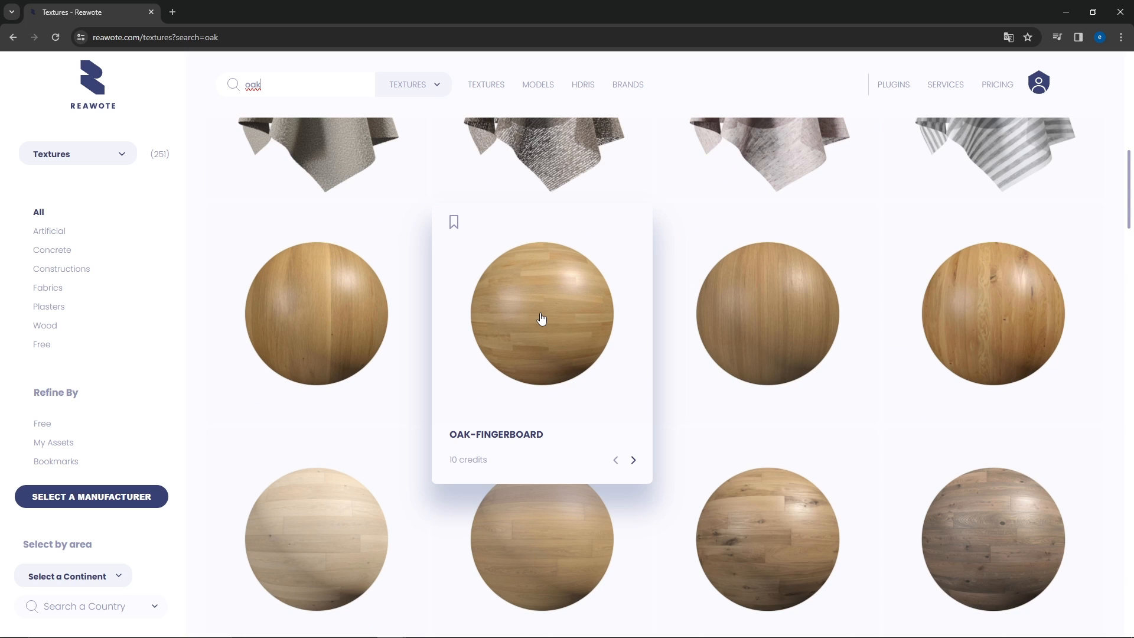
{"action": "mouse_move", "coordinate": [600, 336]}
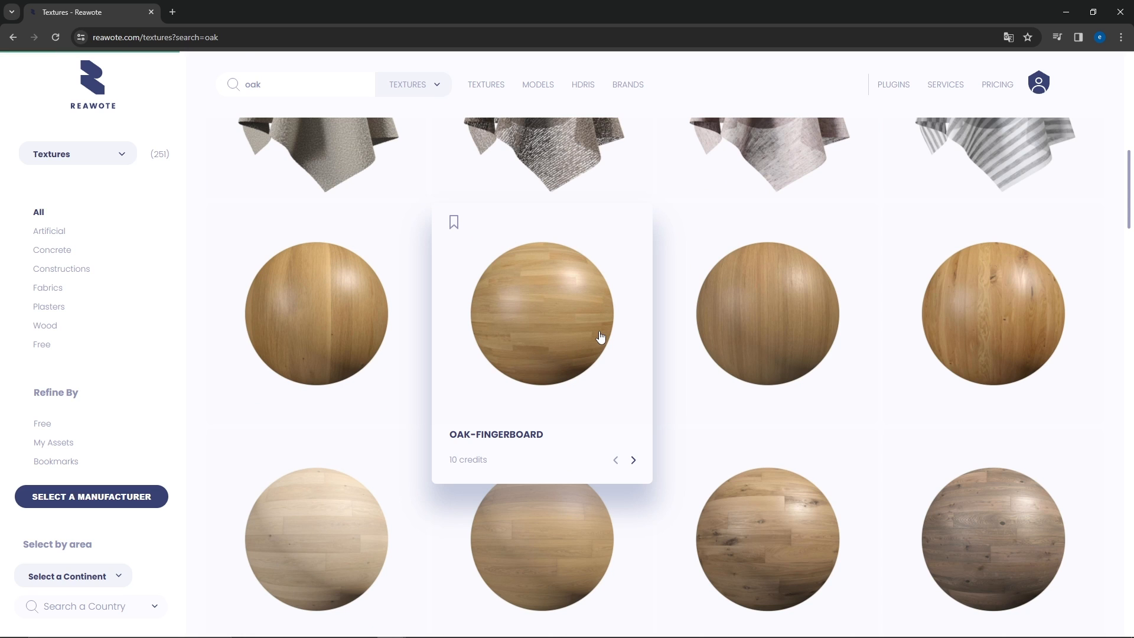
{"action": "left_click", "coordinate": [541, 313]}
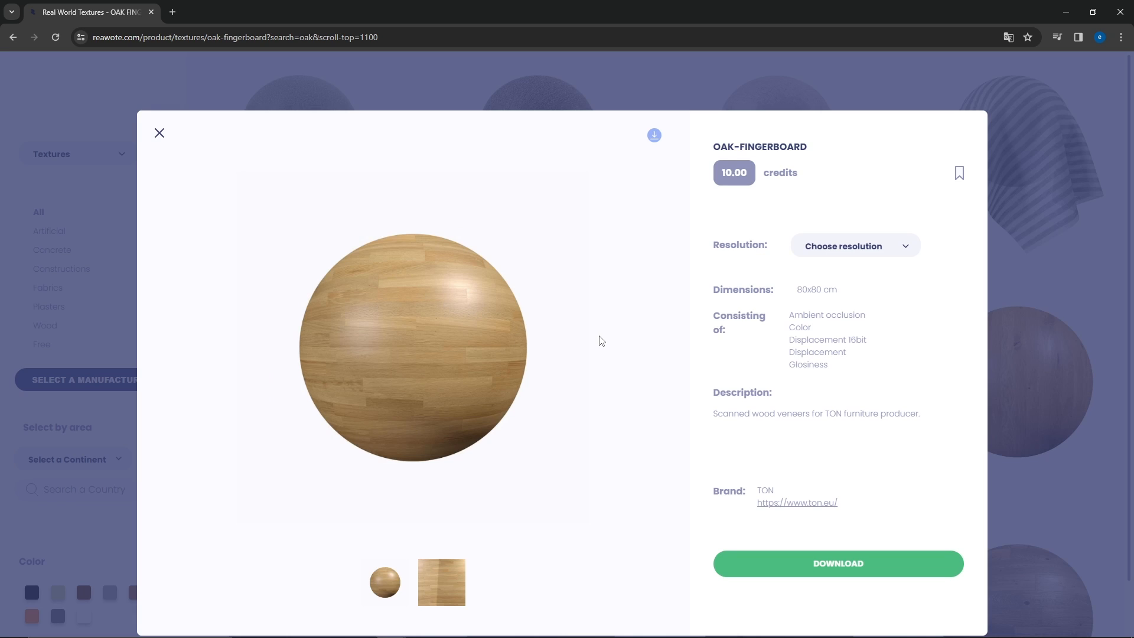
{"action": "mouse_move", "coordinate": [722, 336]}
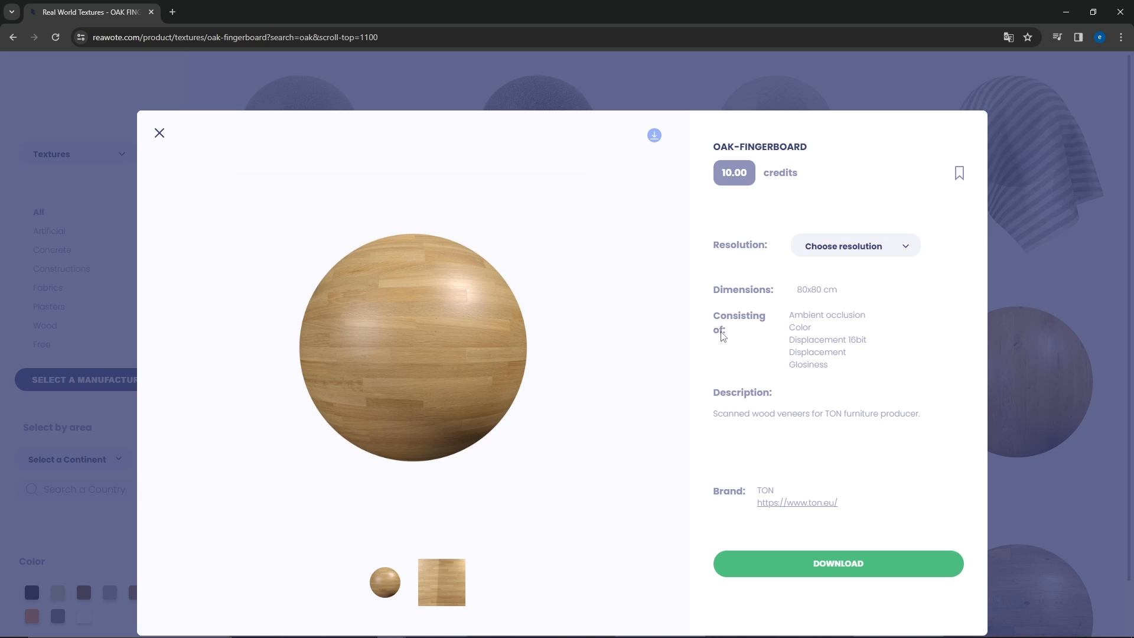
{"action": "left_click", "coordinate": [854, 246]}
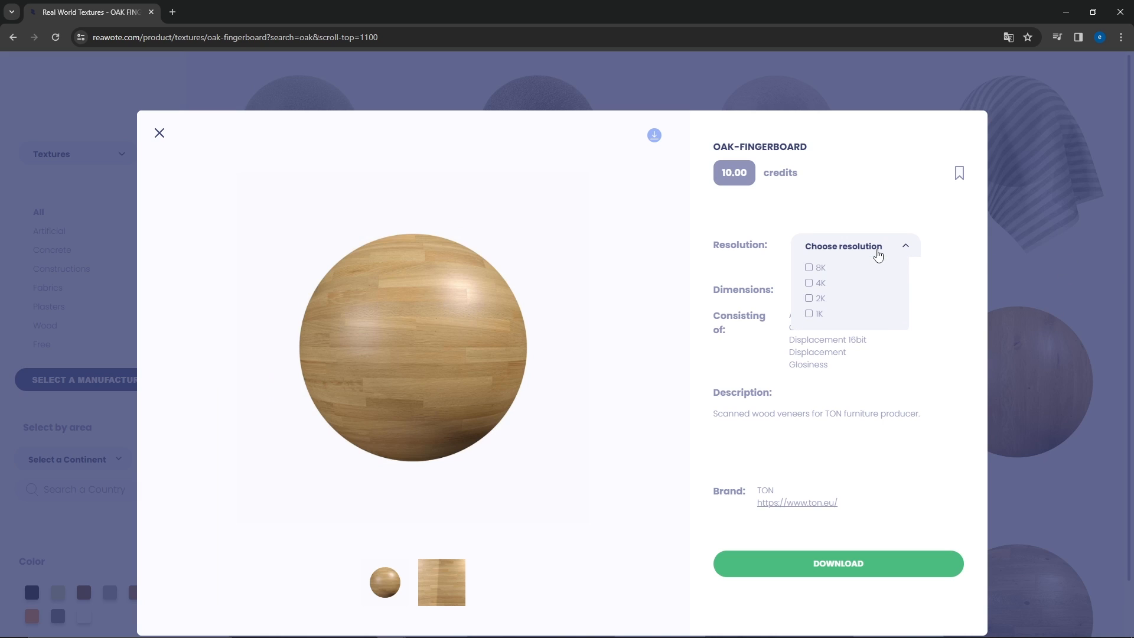
{"action": "left_click", "coordinate": [818, 299]}
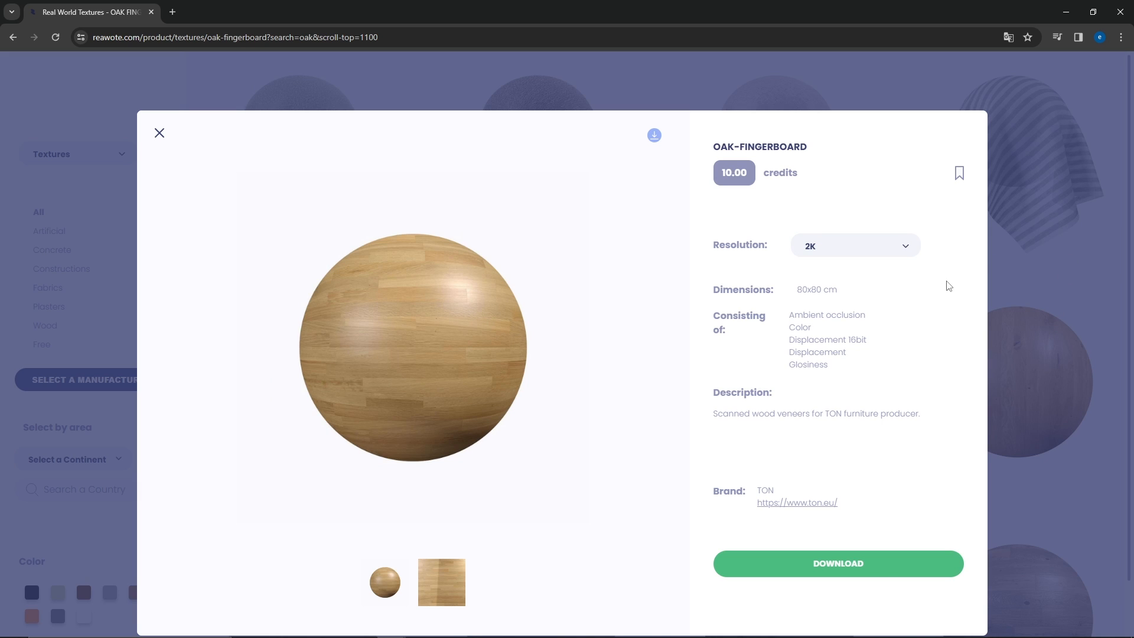
{"action": "left_click", "coordinate": [837, 564]}
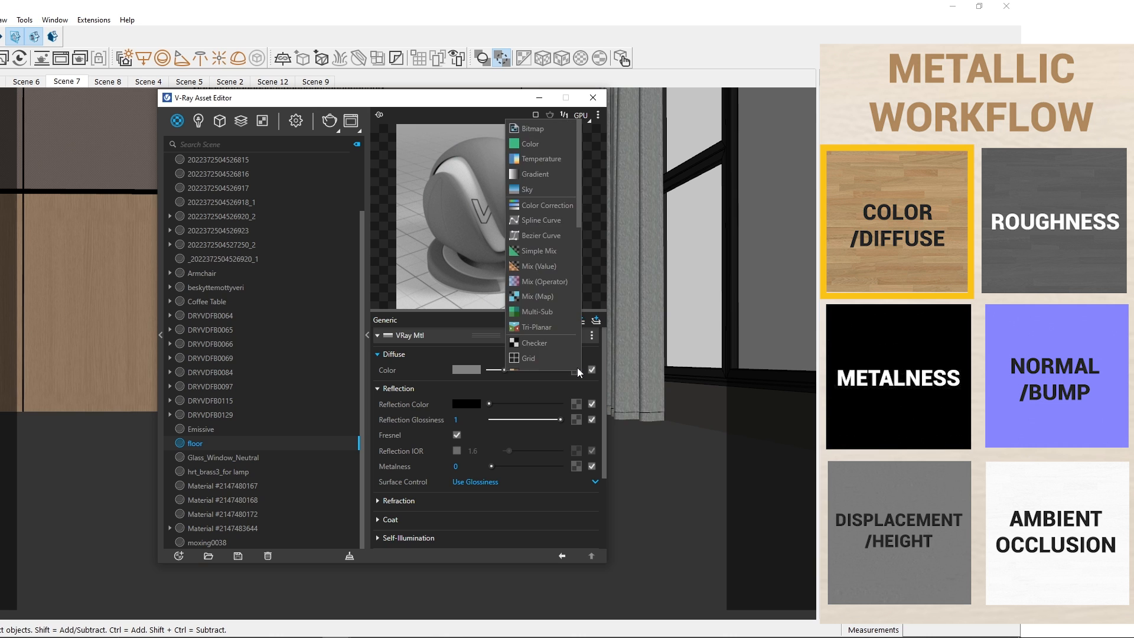
Step: Mix the oak colour bitmap with the AO map (Transfer Function None) in Diffuse
{"action": "left_click", "coordinate": [533, 129]}
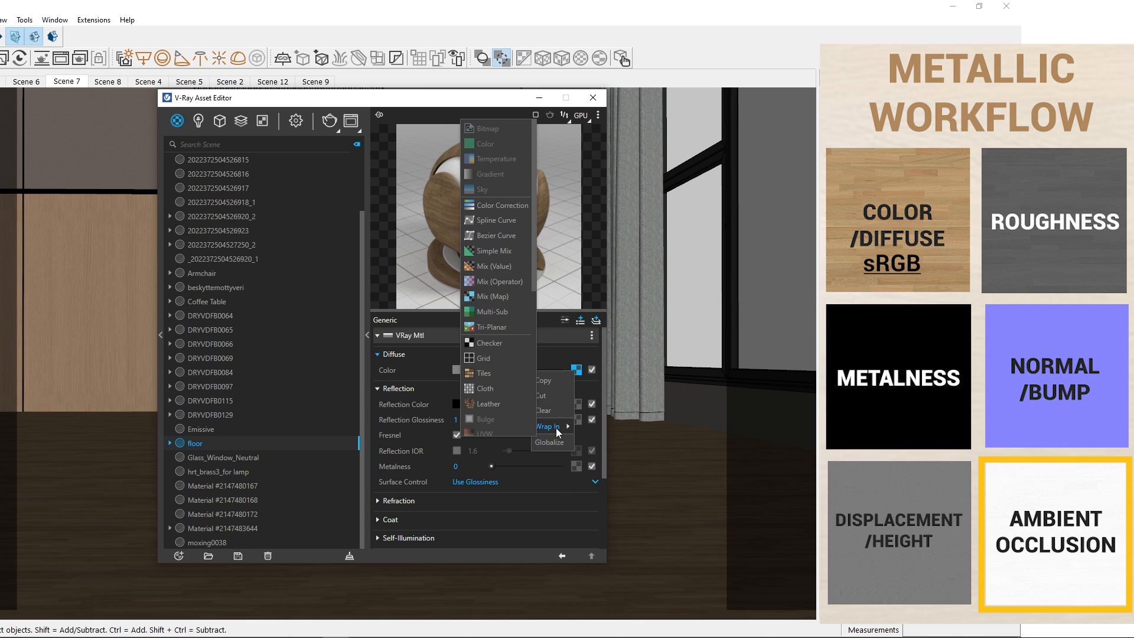
{"action": "left_click", "coordinate": [495, 280]}
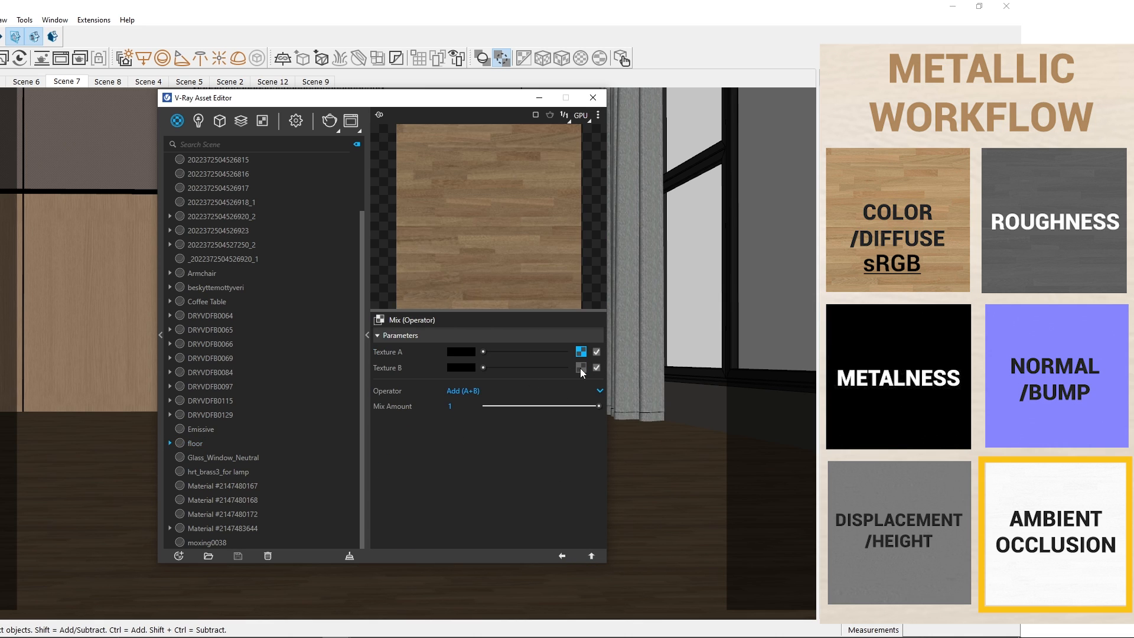
{"action": "mouse_move", "coordinate": [545, 135]}
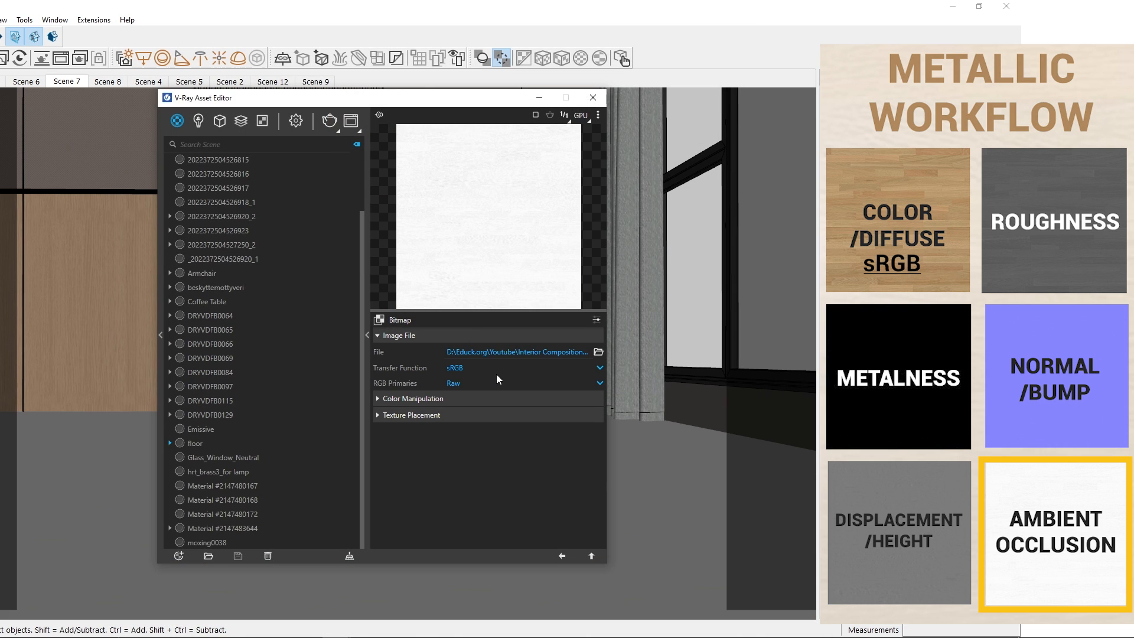
{"action": "left_click", "coordinate": [597, 383]}
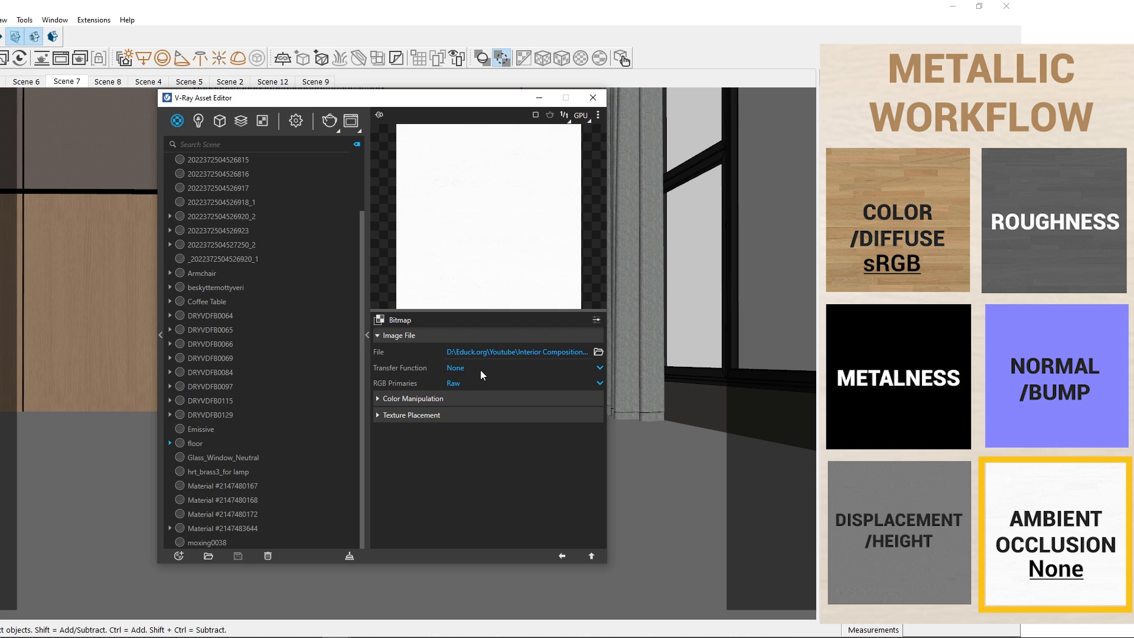
{"action": "mouse_move", "coordinate": [554, 561]}
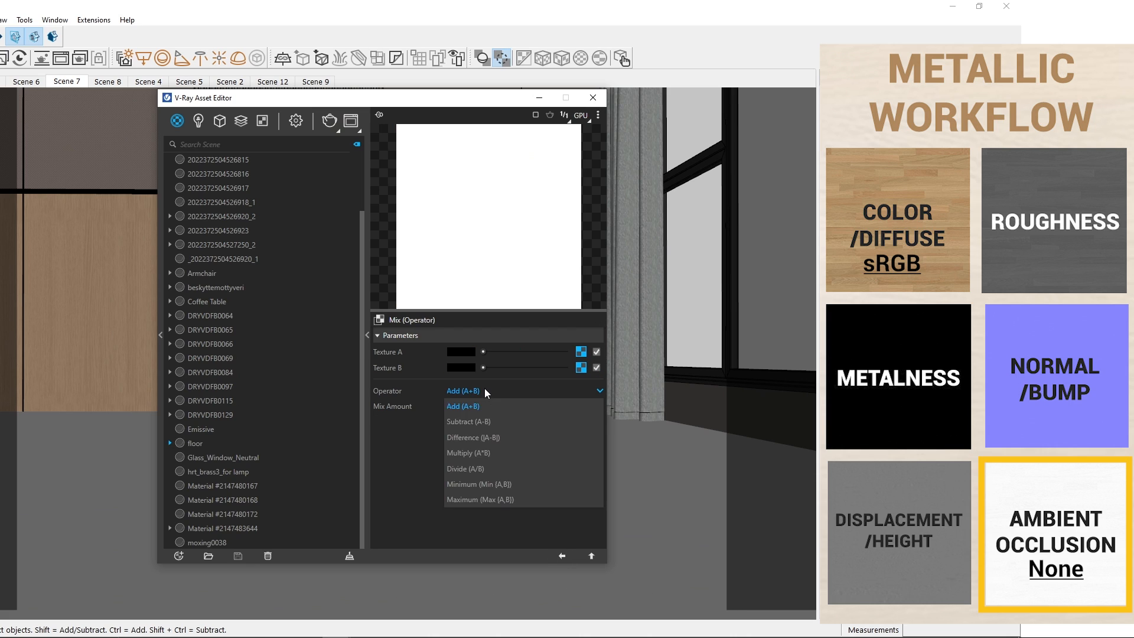
{"action": "left_click", "coordinate": [468, 453]}
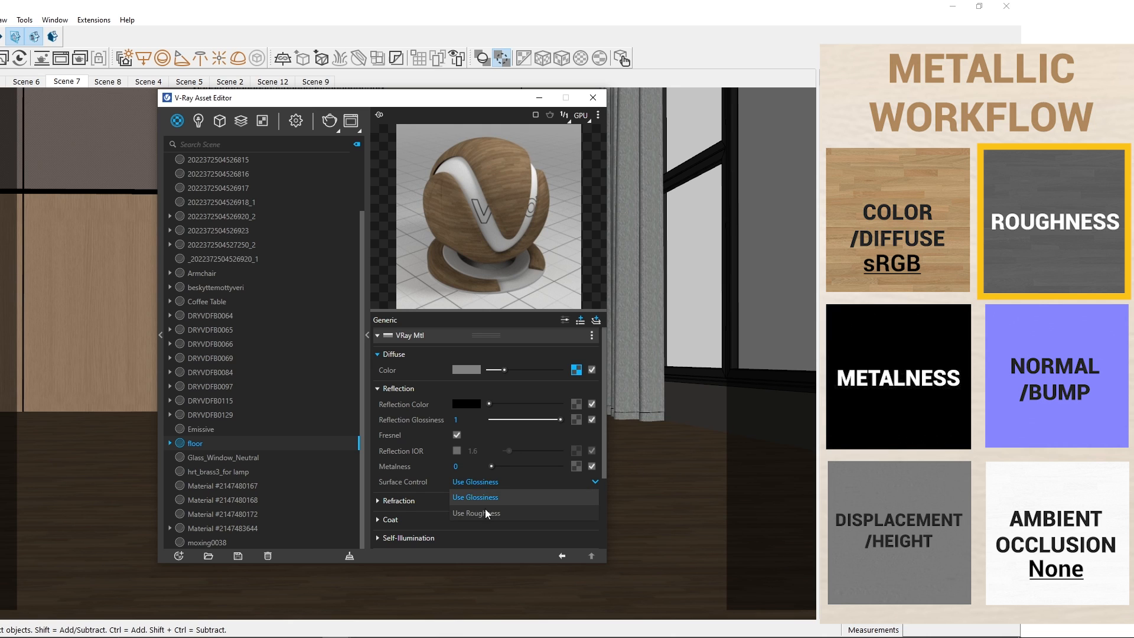
Step: Switch the floor to Use Roughness with a roughness bitmap and METAL_2K metalness map
{"action": "left_click", "coordinate": [476, 513]}
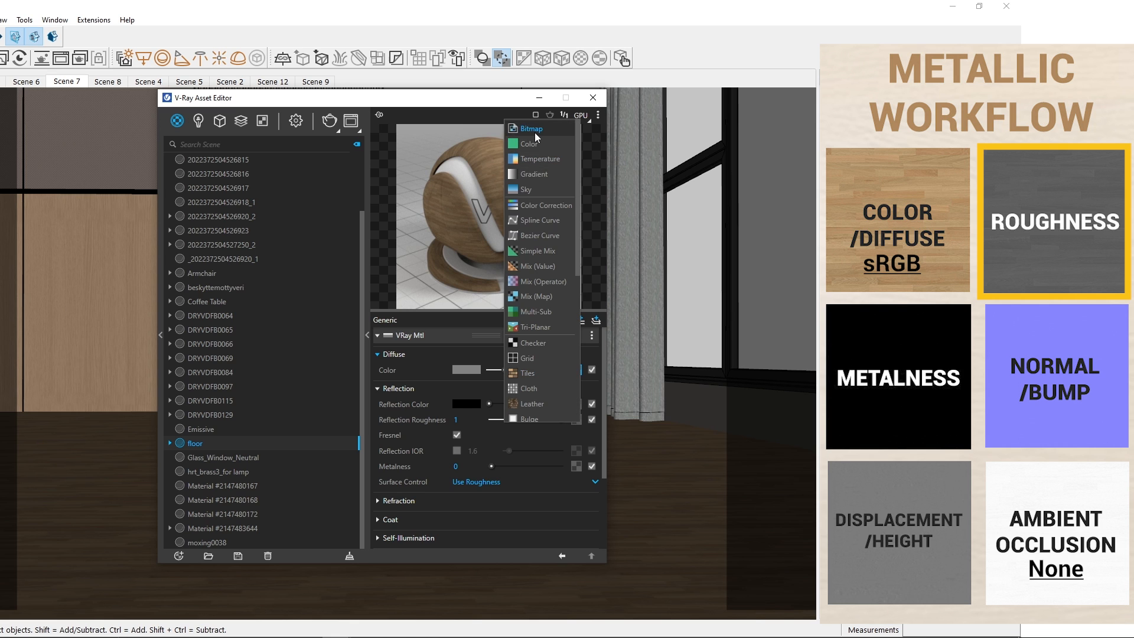
{"action": "left_click", "coordinate": [531, 129]}
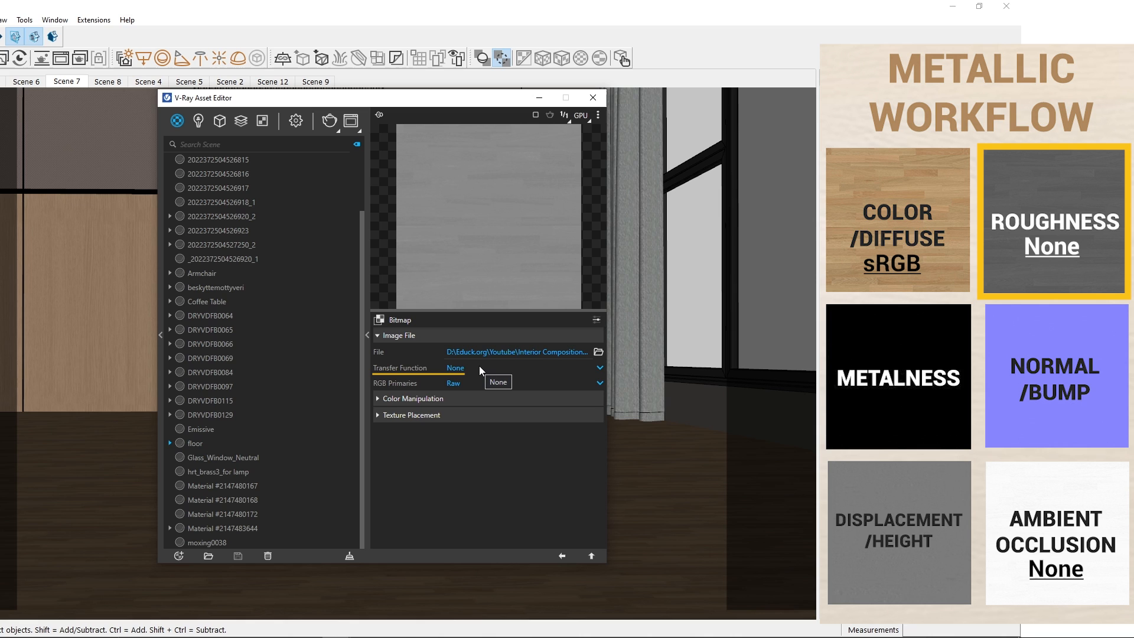
{"action": "left_click", "coordinate": [194, 442]}
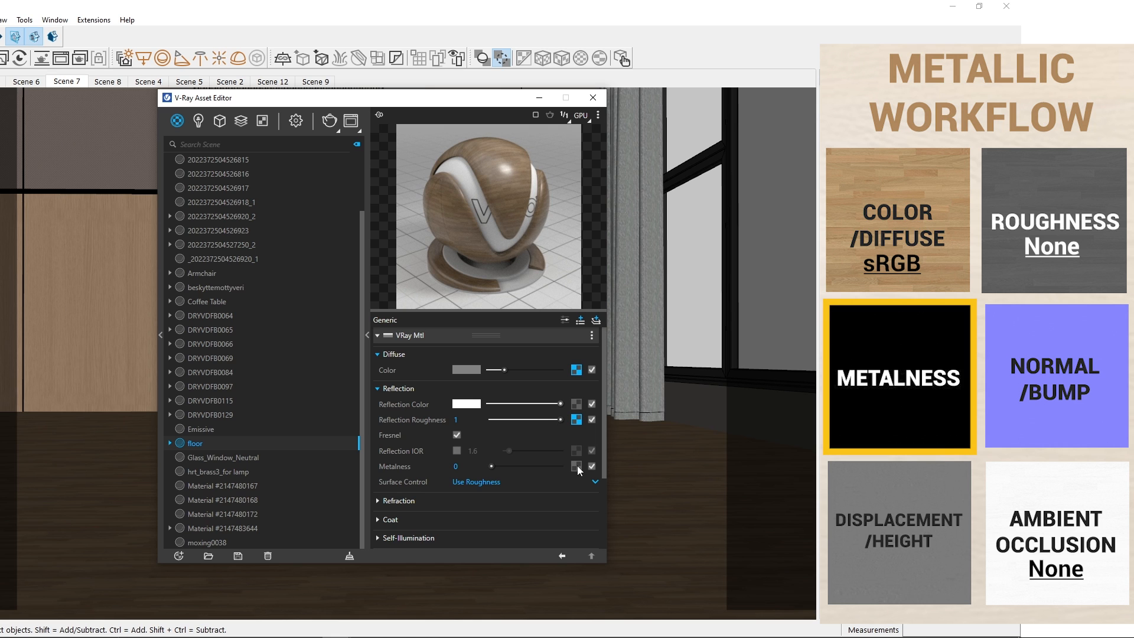
{"action": "left_click", "coordinate": [576, 467]}
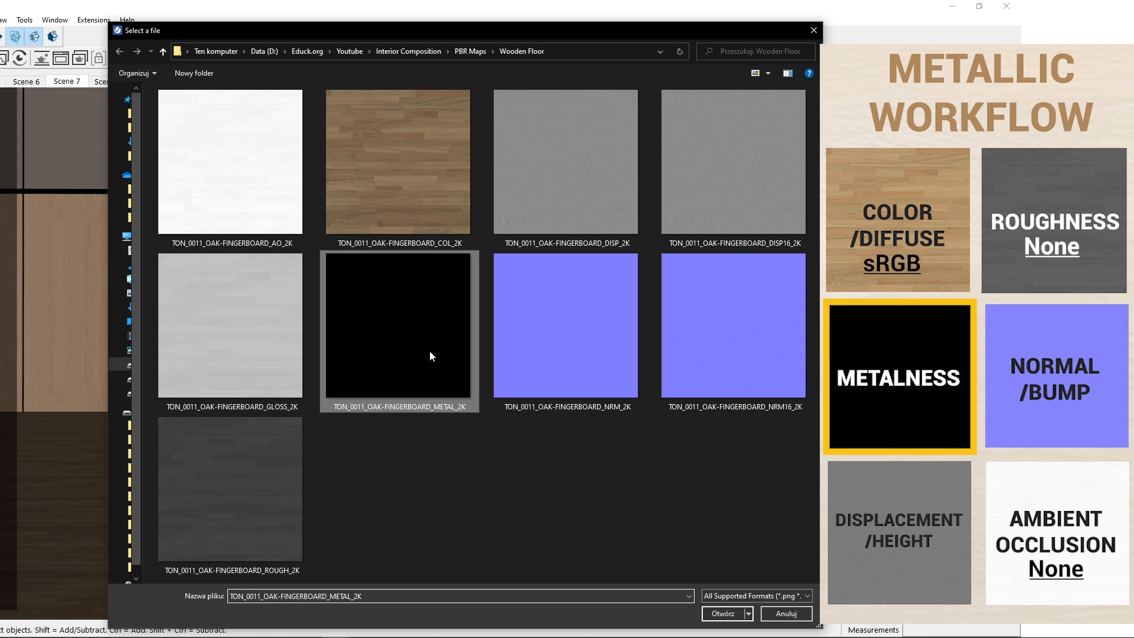
{"action": "left_click", "coordinate": [722, 613]}
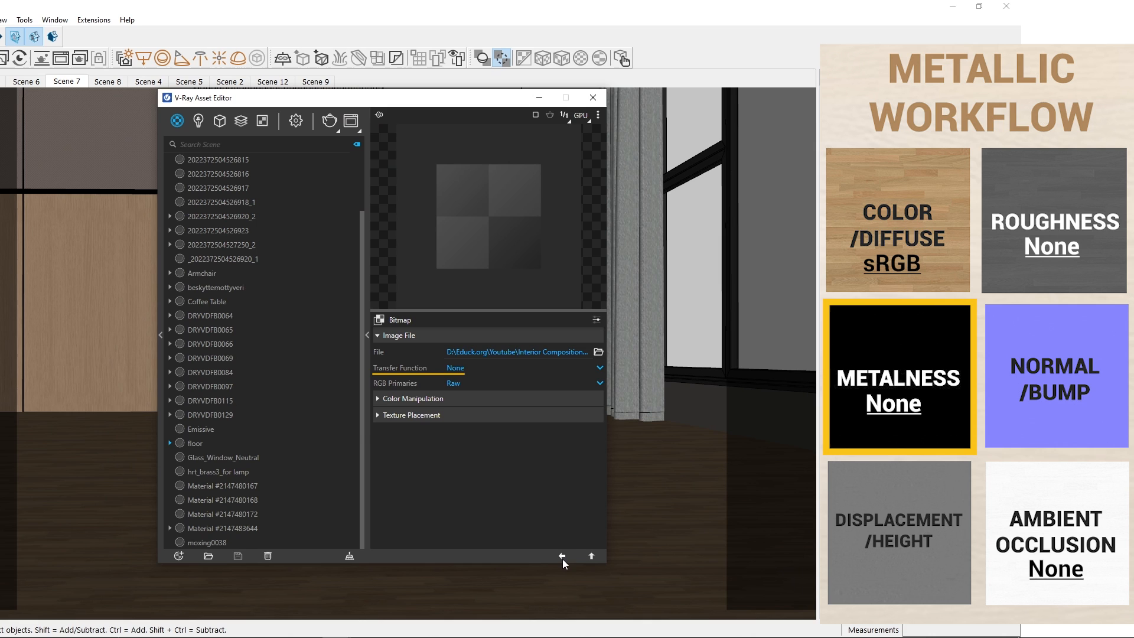
{"action": "left_click", "coordinate": [591, 556]}
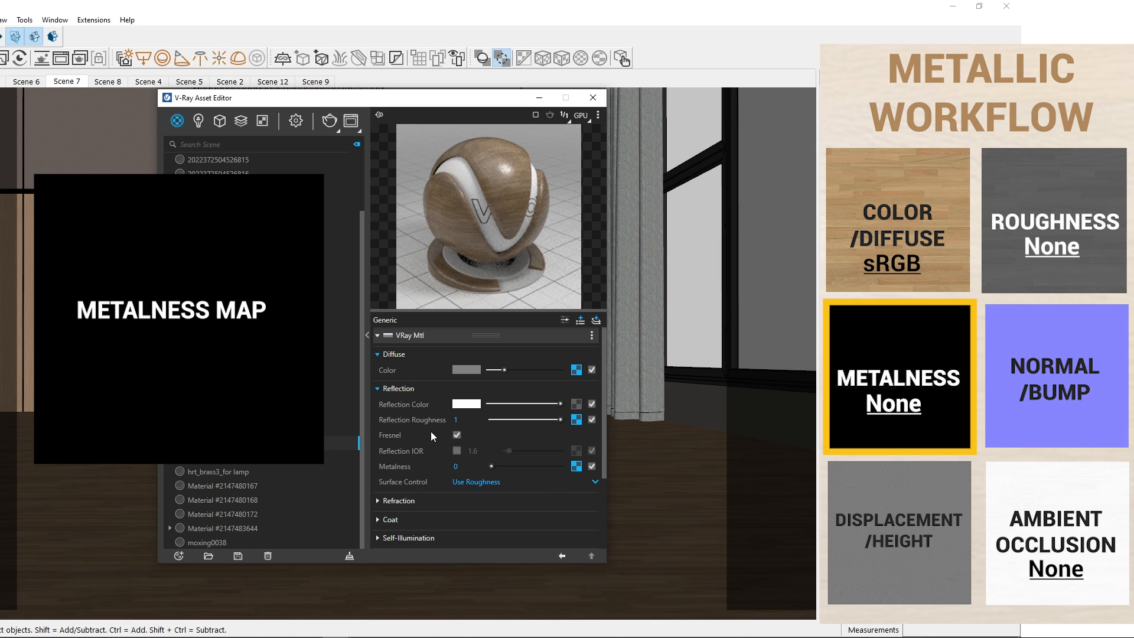
{"action": "mouse_move", "coordinate": [534, 482]}
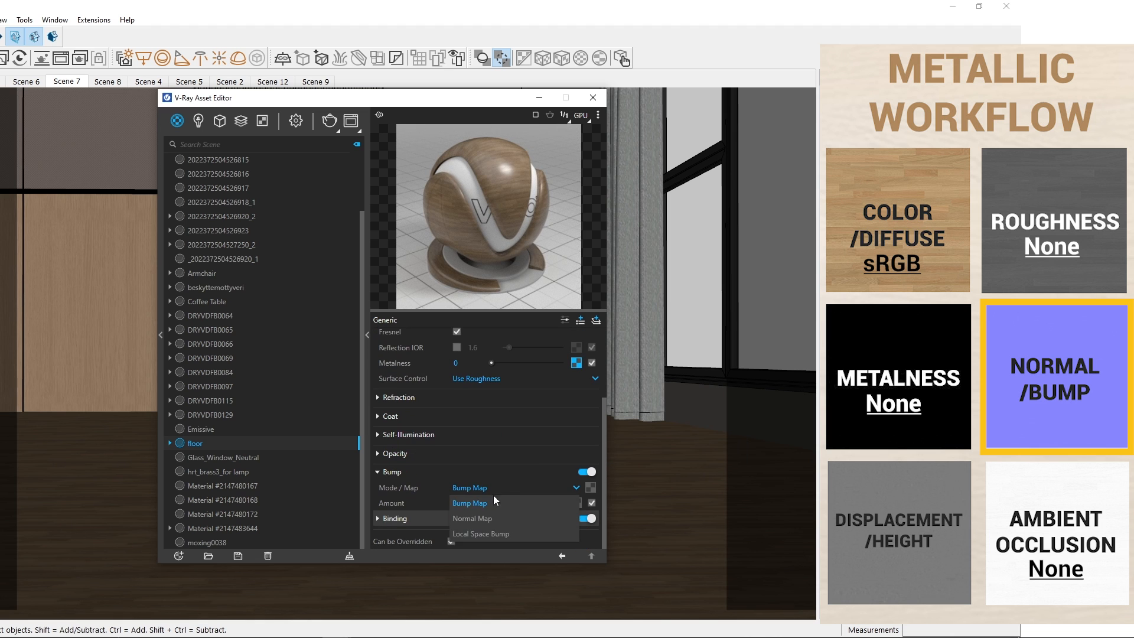
Step: Load the NRM_2K oak normal map into Bump using Normal Map mode
{"action": "left_click", "coordinate": [471, 518]}
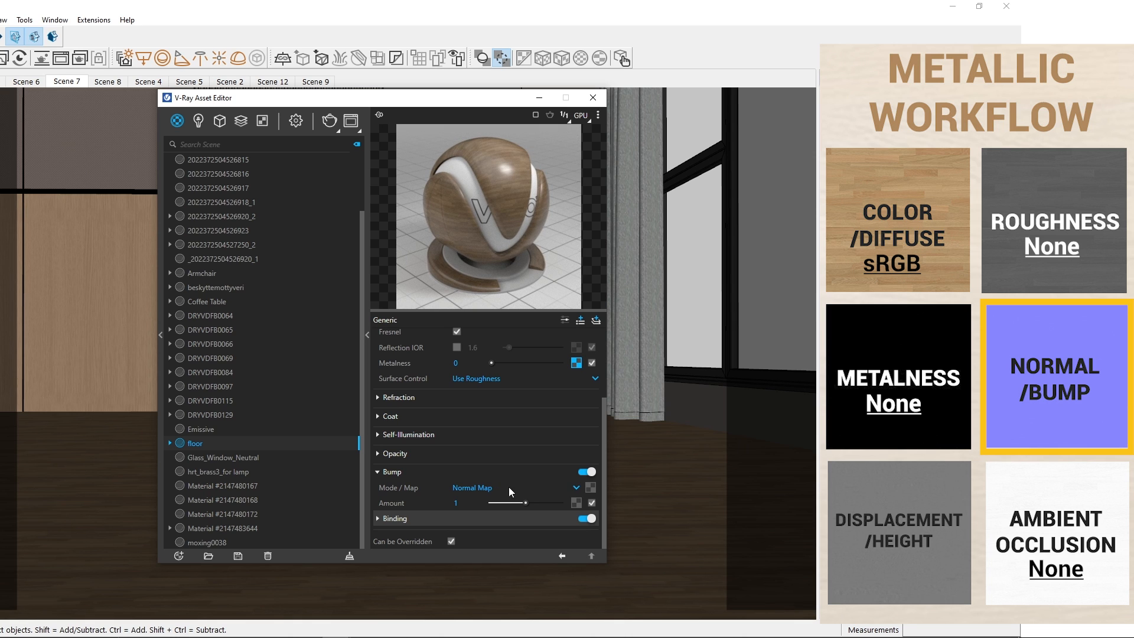
{"action": "mouse_move", "coordinate": [570, 136]}
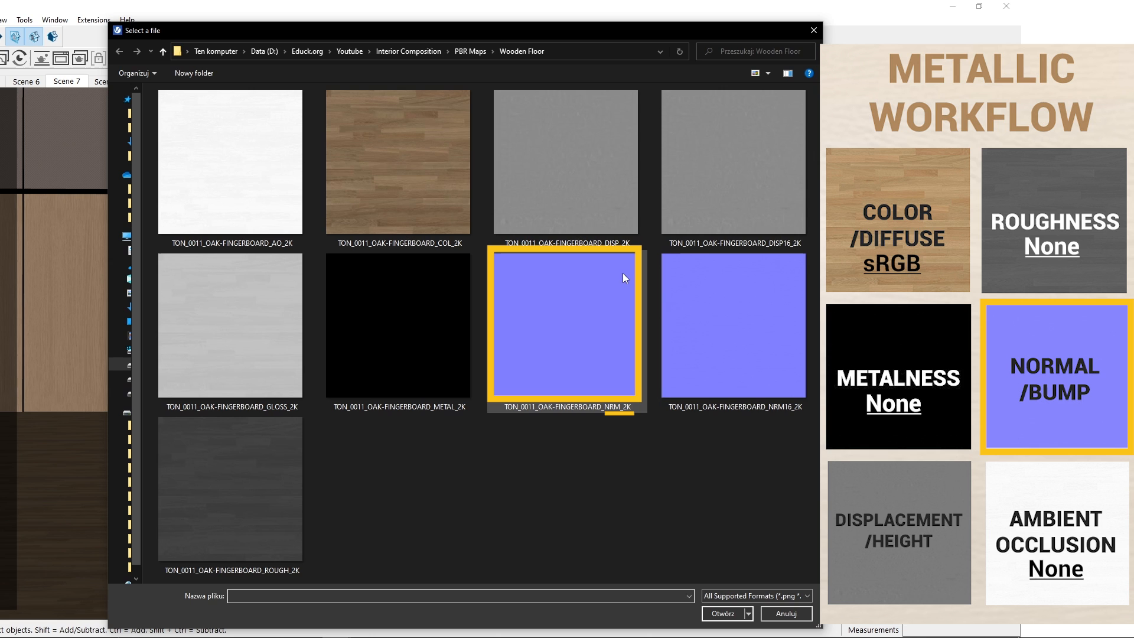
{"action": "left_click", "coordinate": [733, 325]}
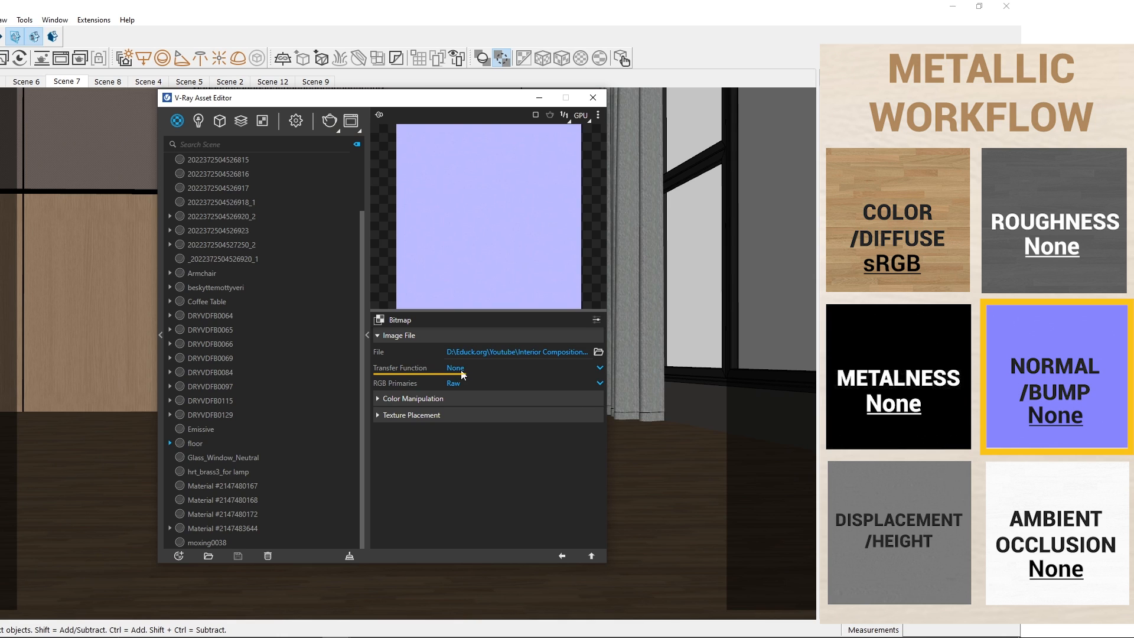
{"action": "left_click", "coordinate": [195, 442]}
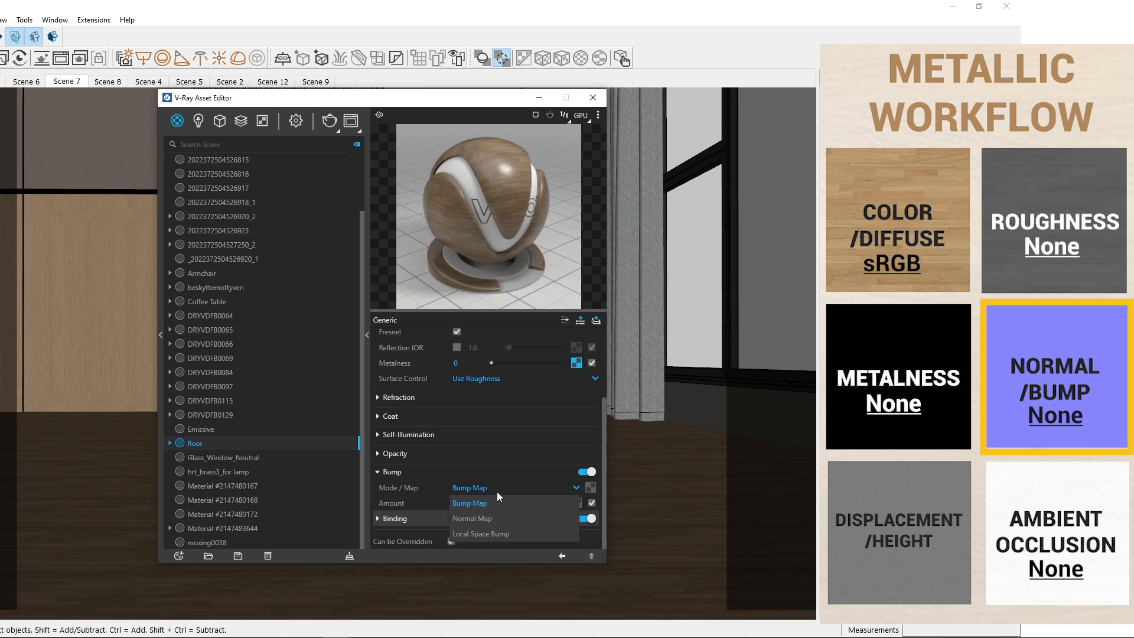
{"action": "left_click", "coordinate": [500, 487]}
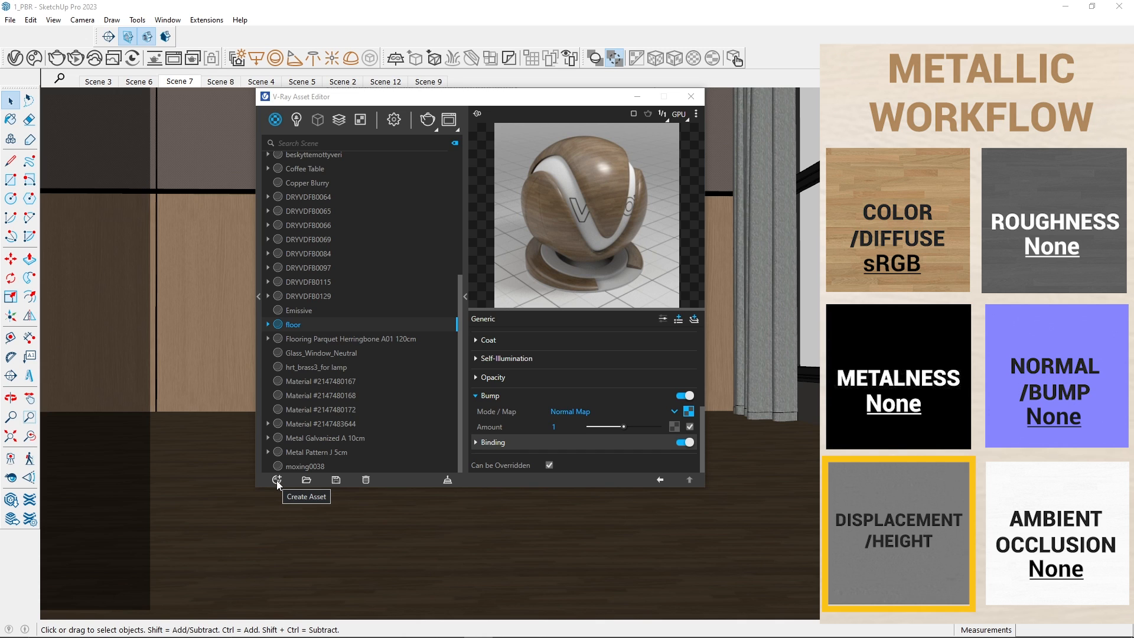
Step: Add a new Displacement asset under V-Ray Geometries
{"action": "left_click", "coordinate": [277, 480]}
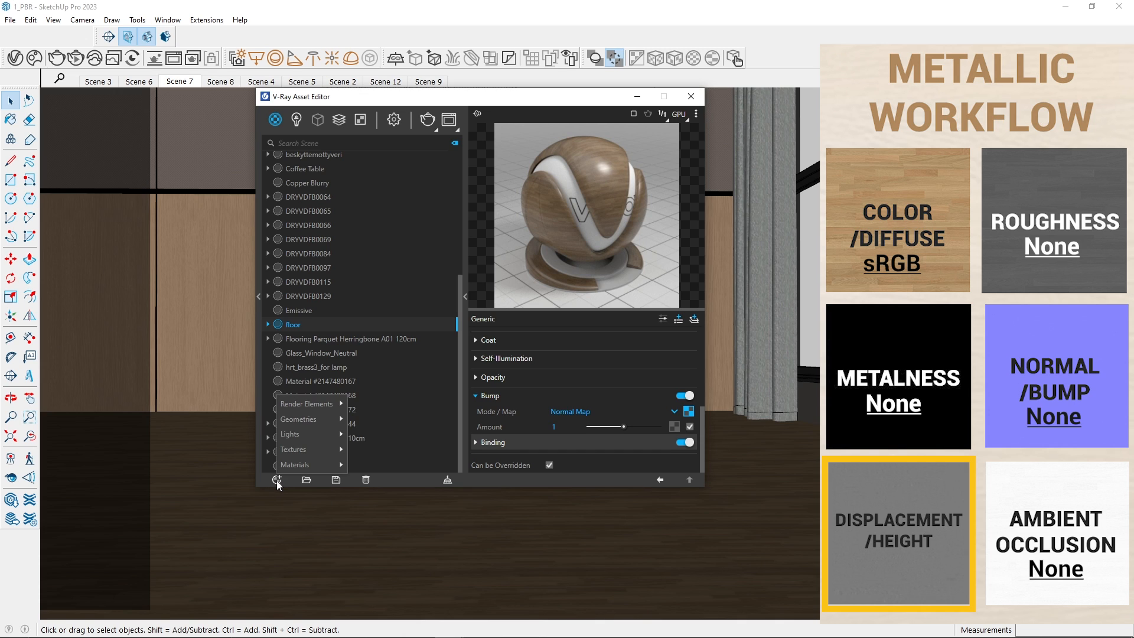
{"action": "left_click", "coordinate": [298, 419]}
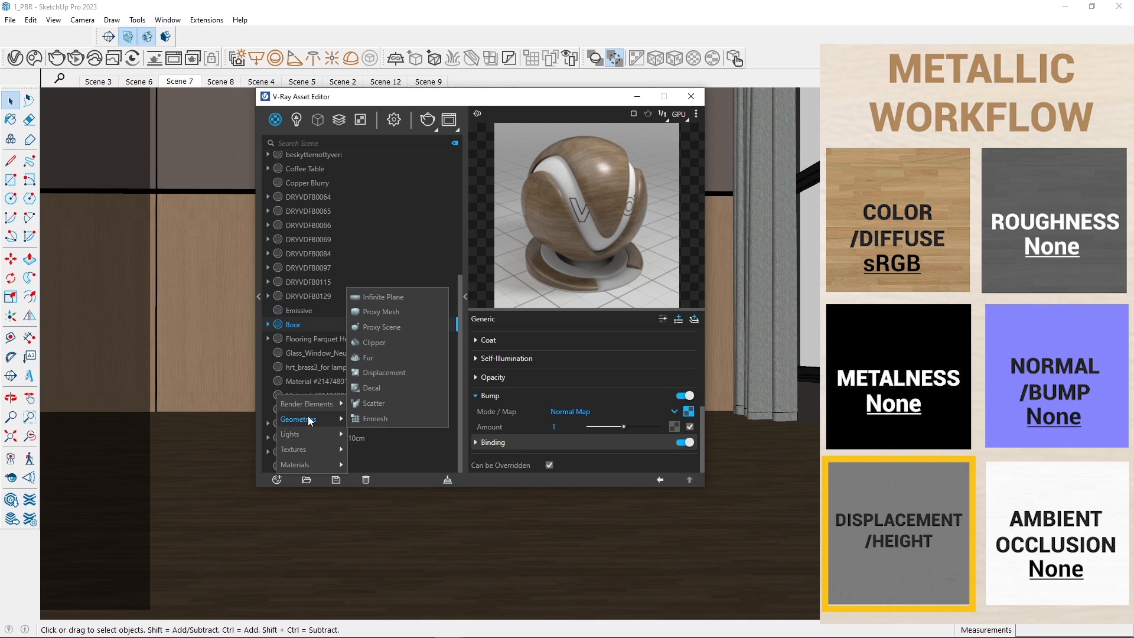
{"action": "left_click", "coordinate": [384, 372]}
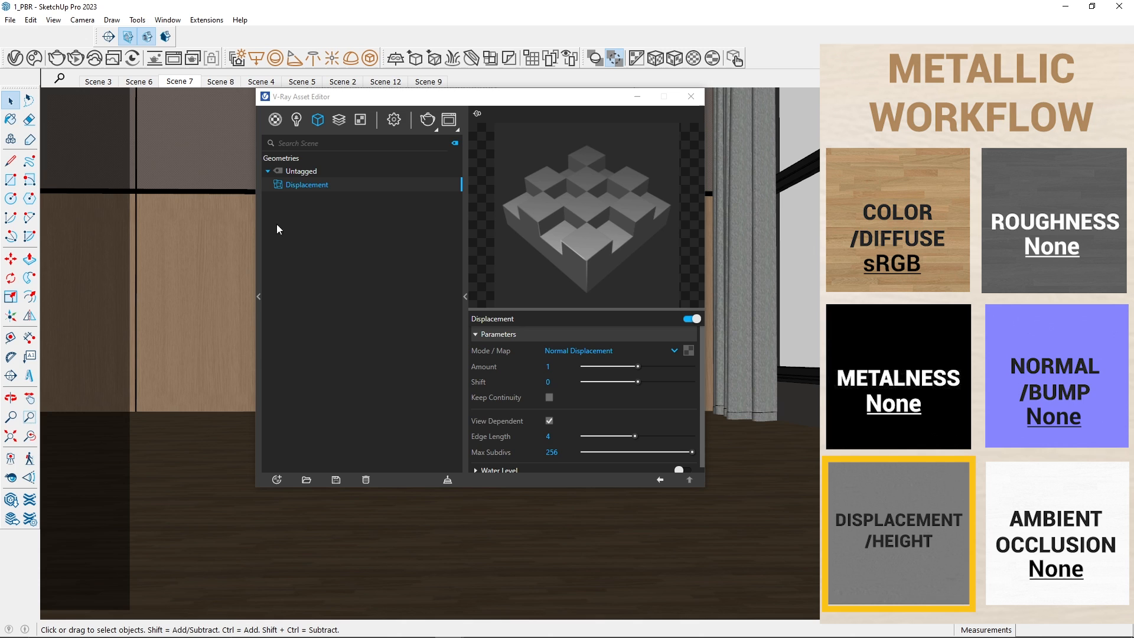
{"action": "right_click", "coordinate": [307, 184]}
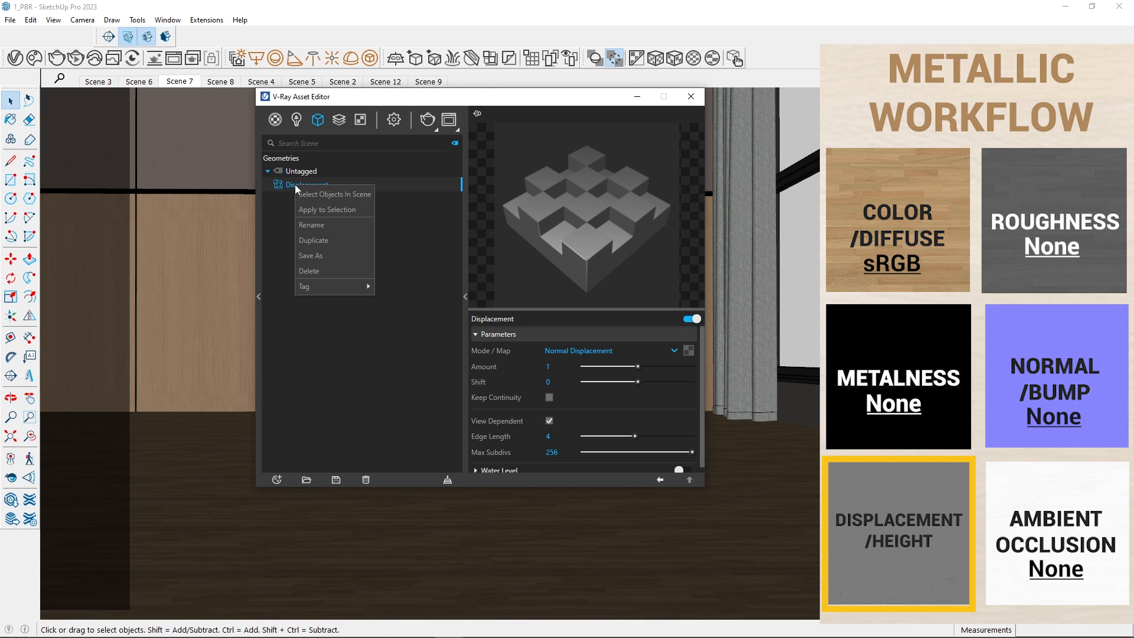
{"action": "left_click", "coordinate": [329, 221]}
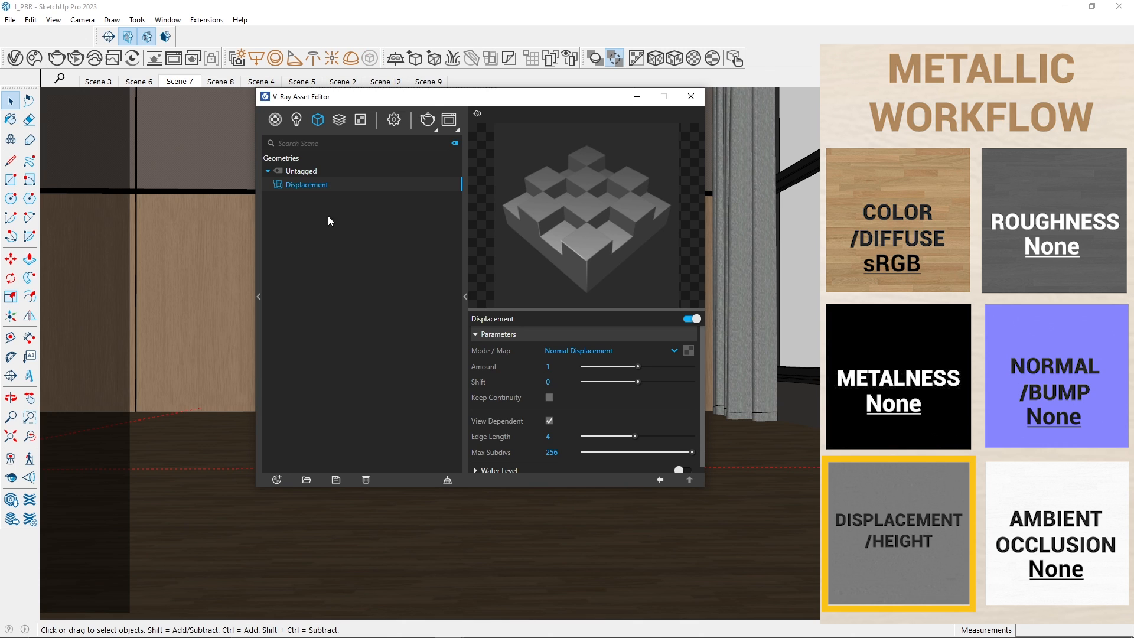
Step: Load the height bitmap as the displacement map, amount 0.11 with Keep Continuity
{"action": "left_click", "coordinate": [689, 351]}
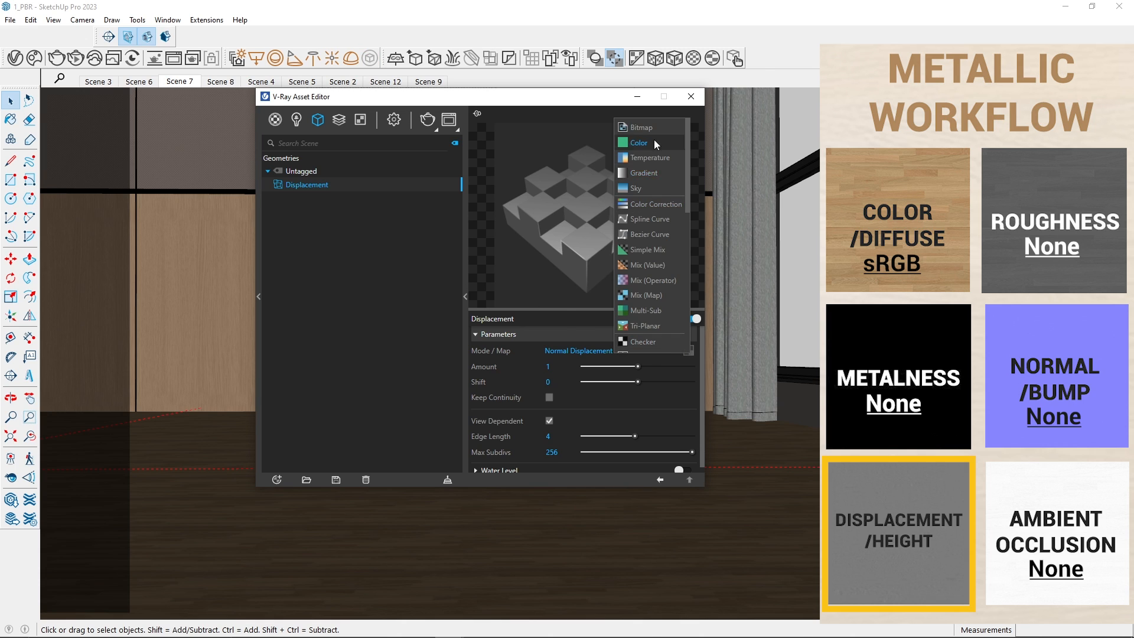
{"action": "left_click", "coordinate": [640, 126]}
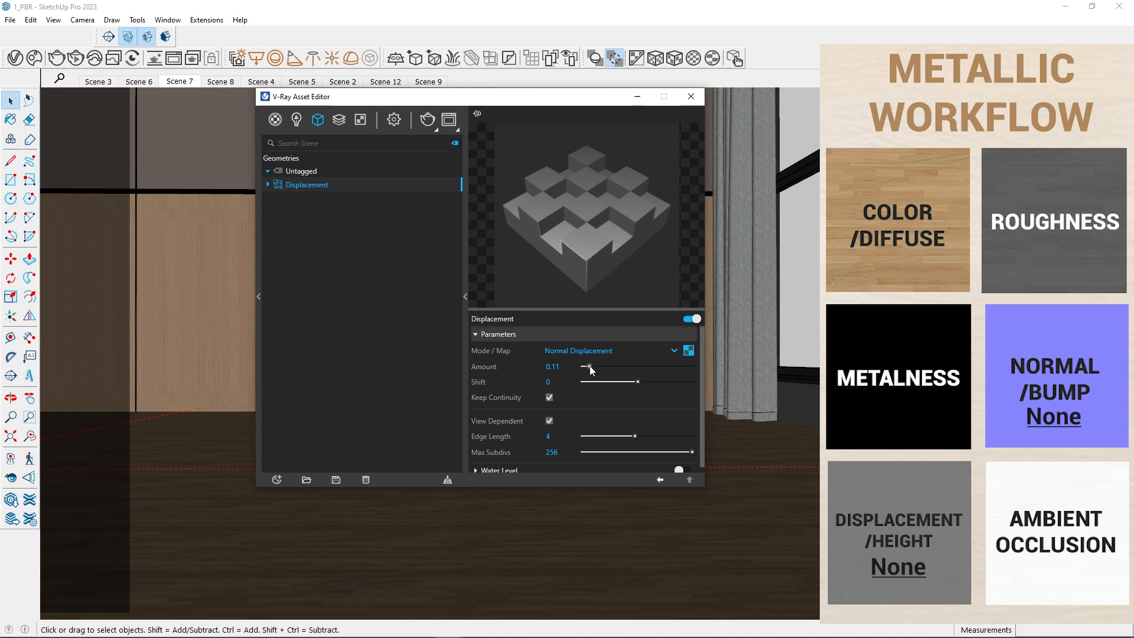
{"action": "mouse_move", "coordinate": [592, 393]}
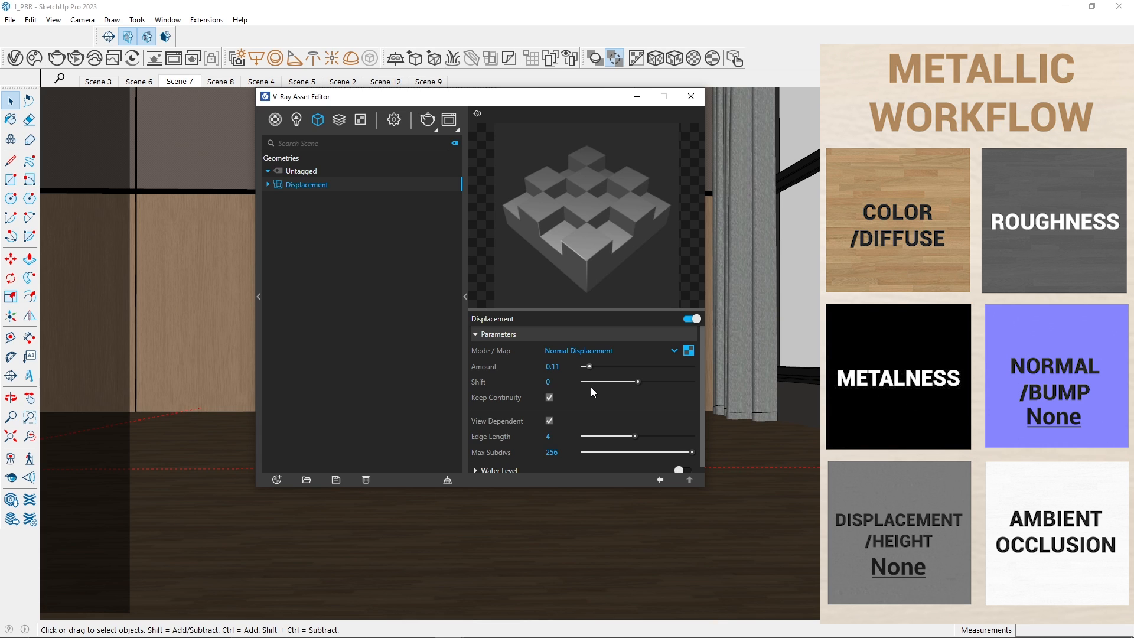
{"action": "left_click", "coordinate": [296, 119]}
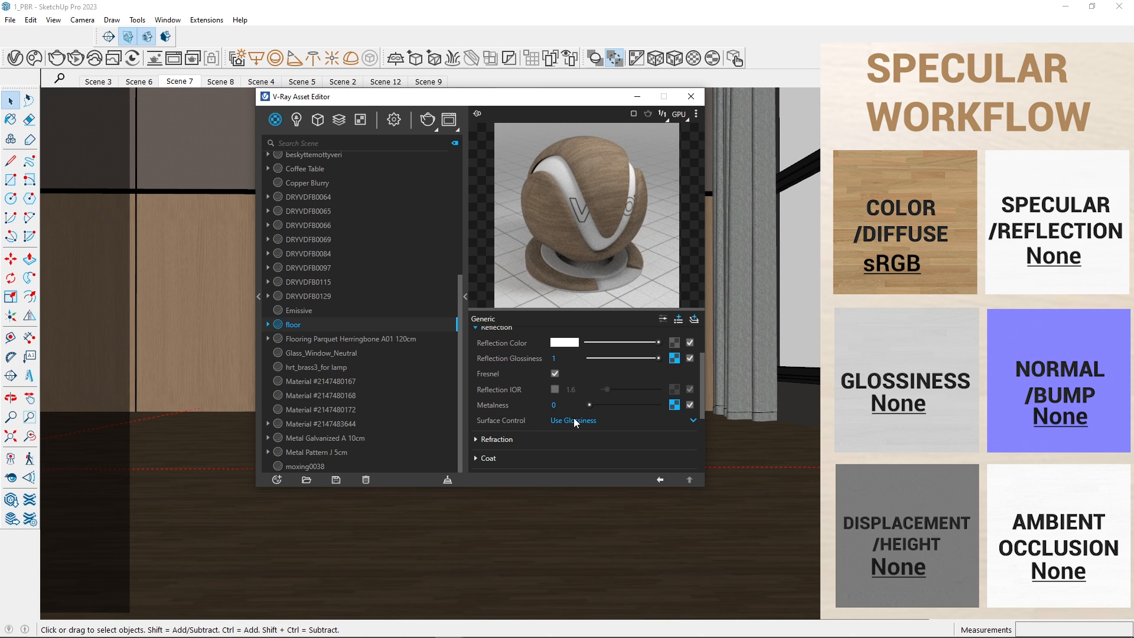
{"action": "mouse_move", "coordinate": [662, 353]}
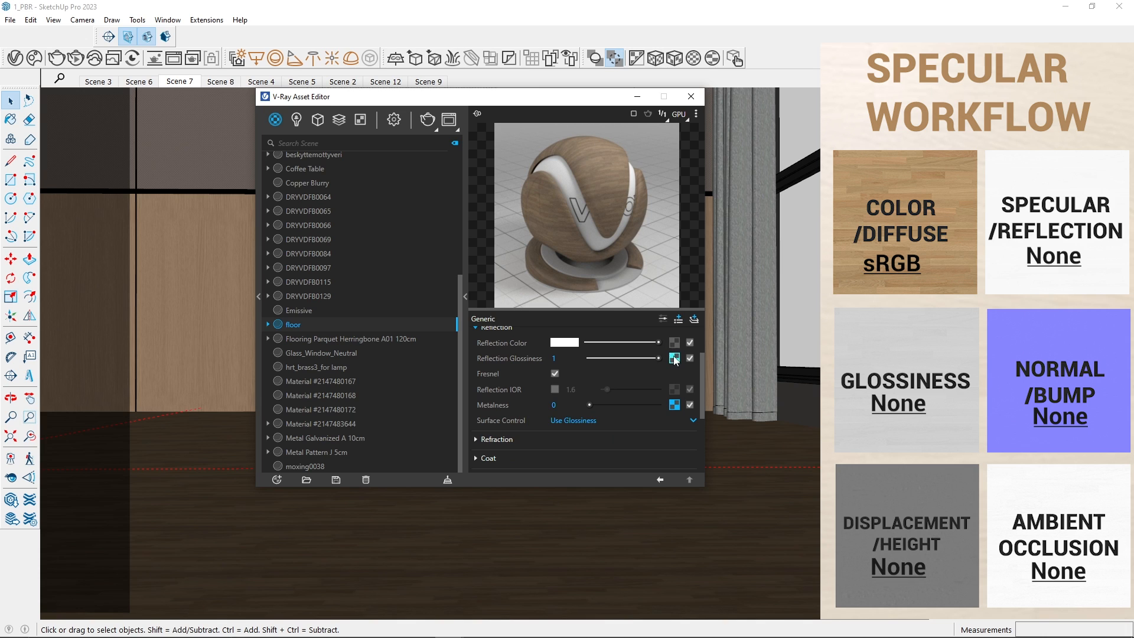
Step: Clear the floor material's Metalness map slot
{"action": "left_click", "coordinate": [673, 358]}
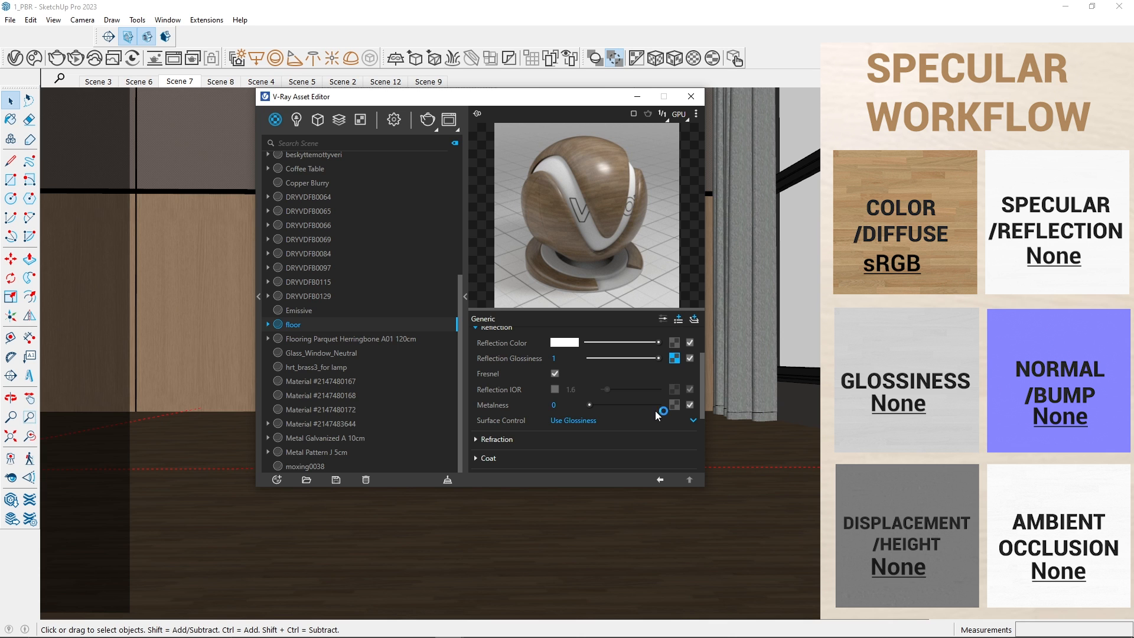
{"action": "mouse_move", "coordinate": [102, 375]}
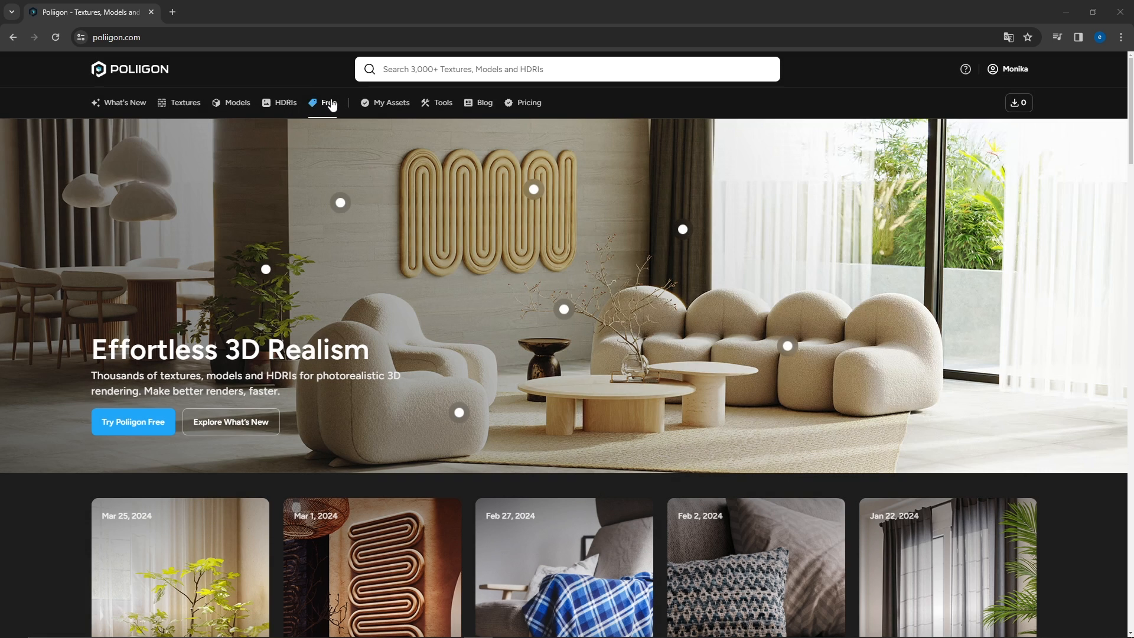
Step: Browse Poliigon's Free assets page
{"action": "left_click", "coordinate": [328, 102]}
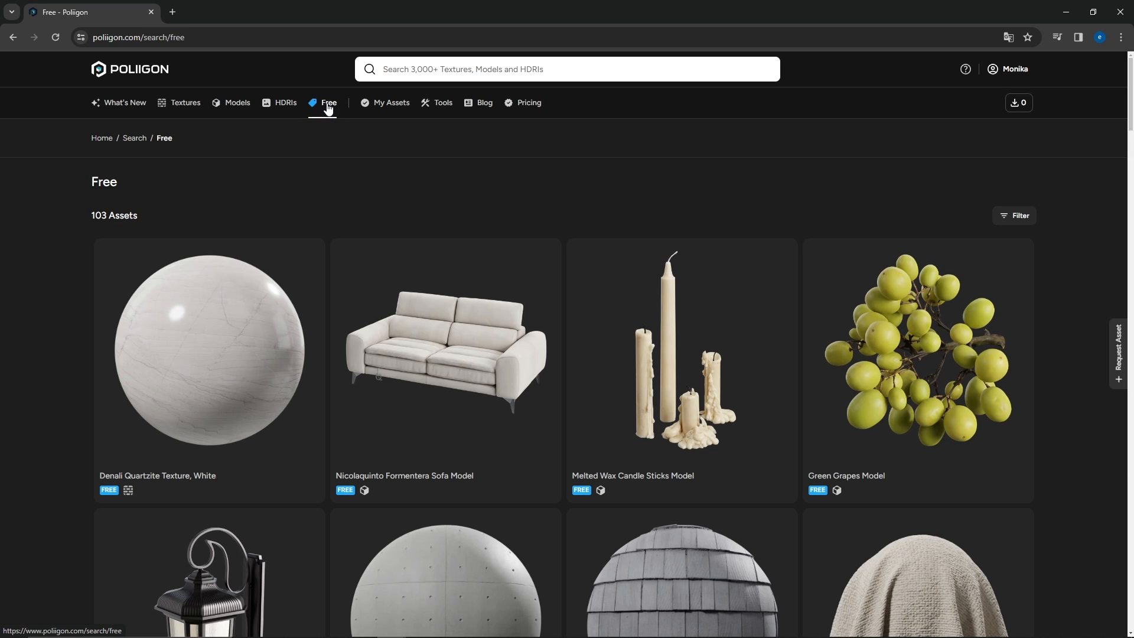
{"action": "scroll", "scroll_direction": "down", "scroll_amount": 3}
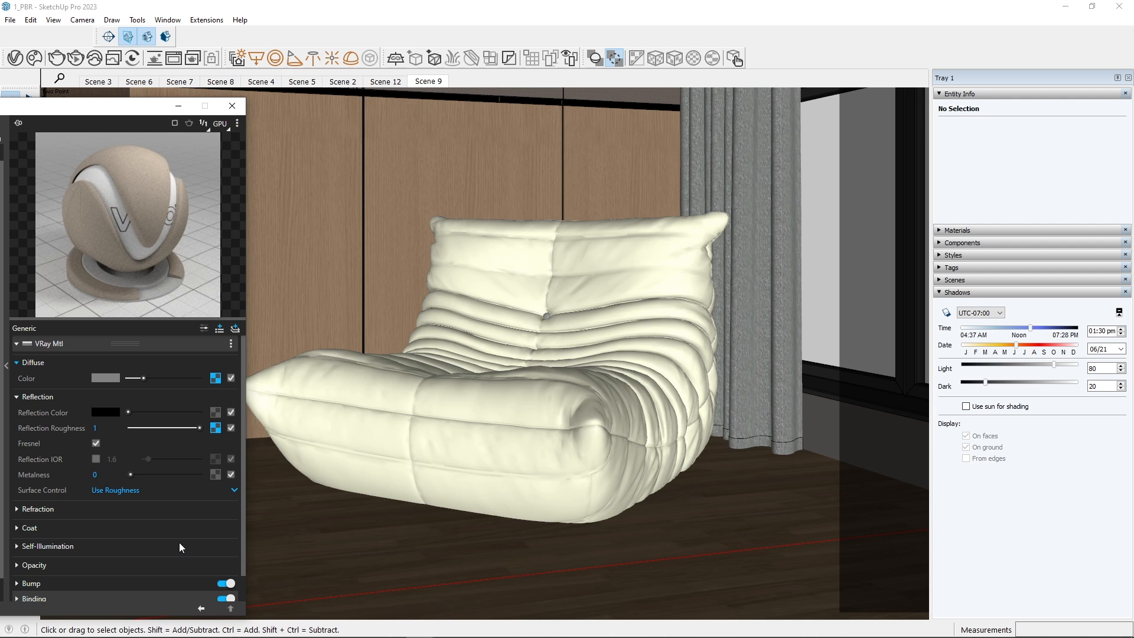
Step: Switch to the coffee table scene
{"action": "left_click", "coordinate": [222, 378]}
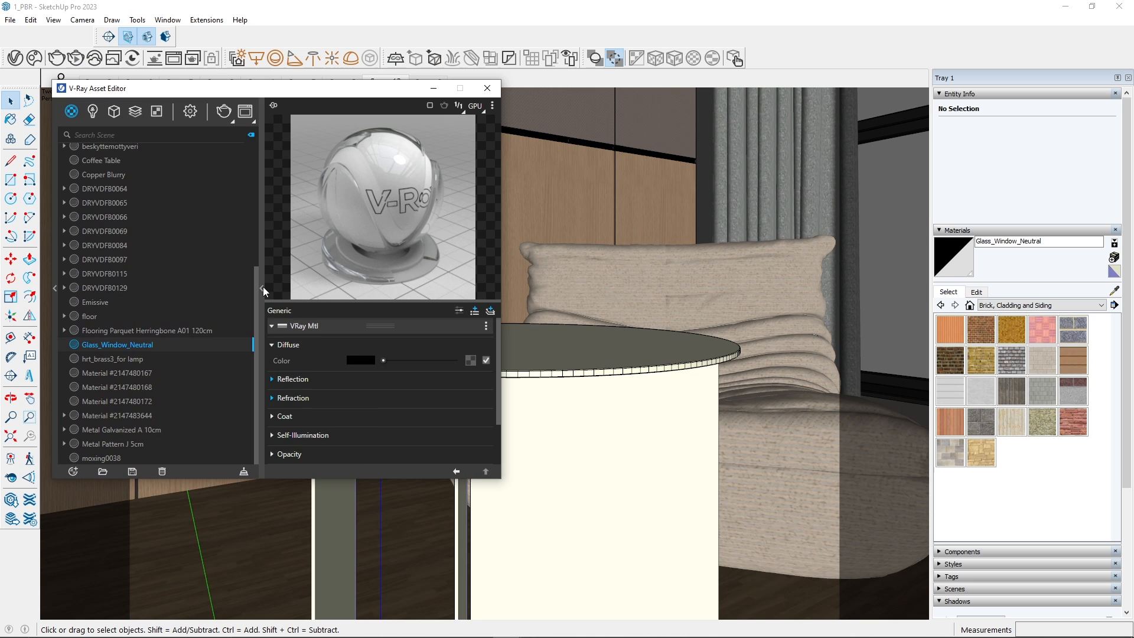
{"action": "scroll", "scroll_direction": "up", "scroll_amount": 3}
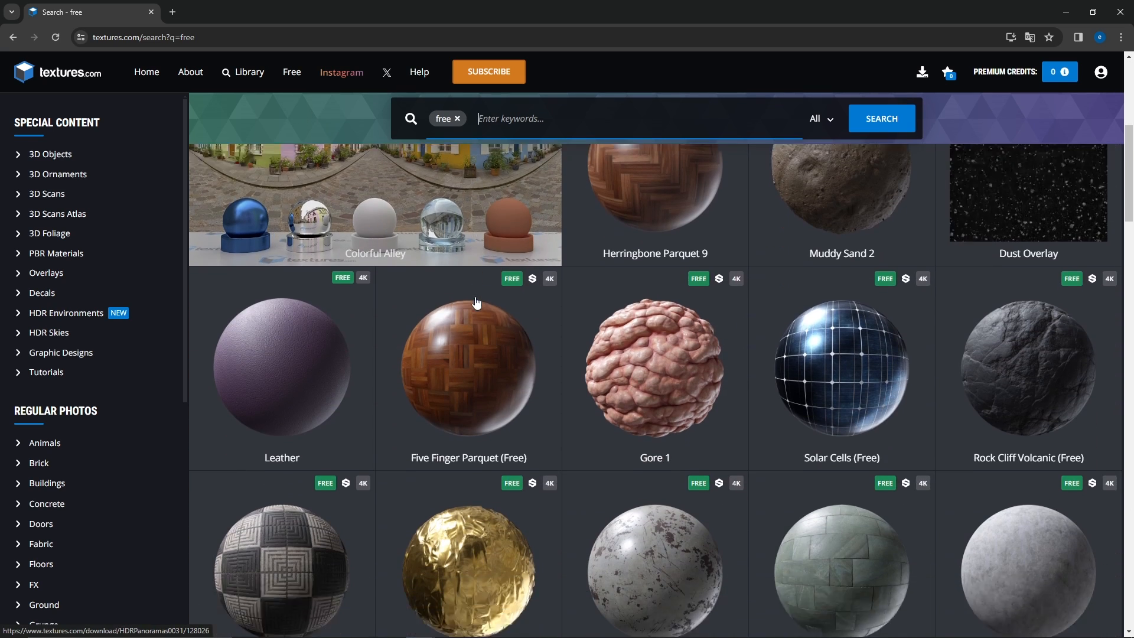
Step: View Space Blanket Folds' flat maps on textures.com, then search ambientCG for metal
{"action": "left_click", "coordinate": [468, 368]}
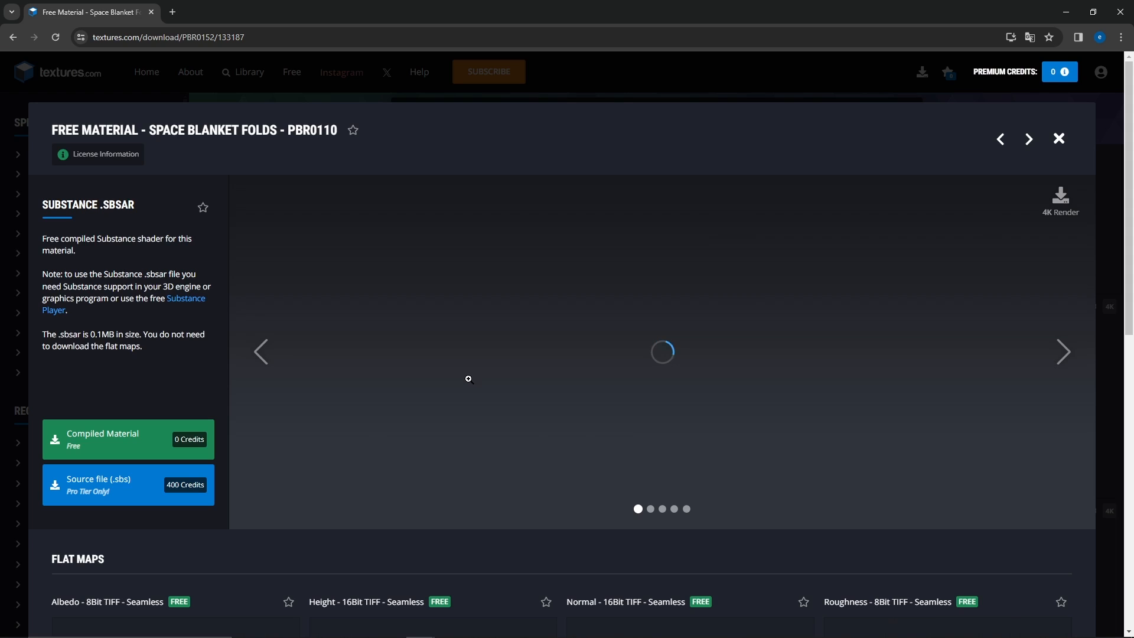
{"action": "scroll", "scroll_direction": "down", "scroll_amount": 3}
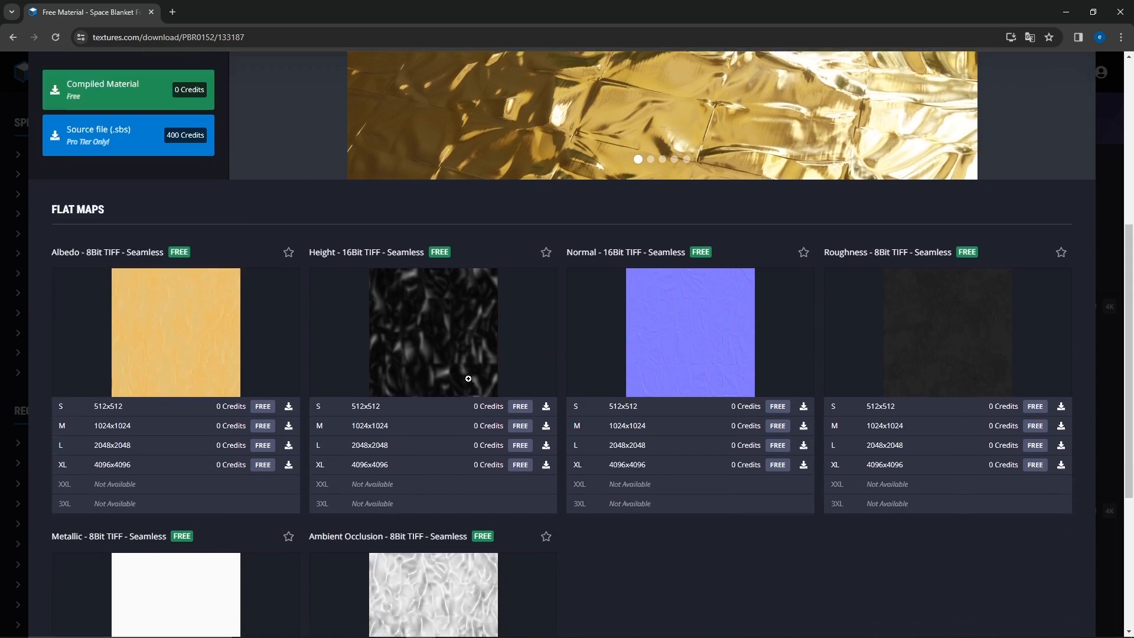
{"action": "scroll", "scroll_direction": "down", "scroll_amount": 3}
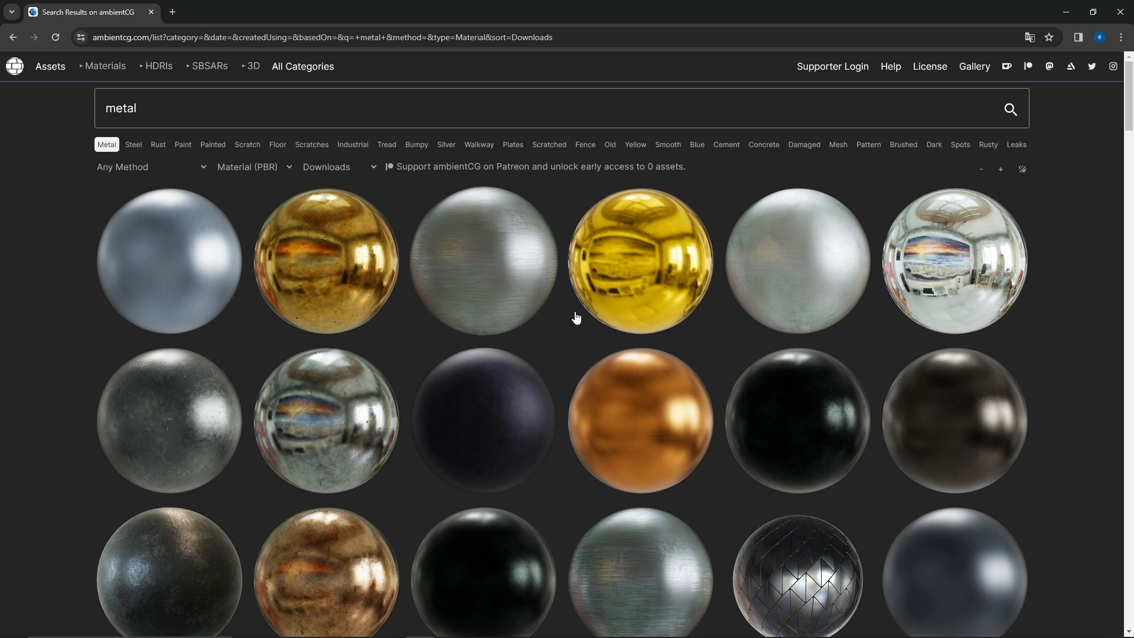
{"action": "left_click", "coordinate": [640, 419]}
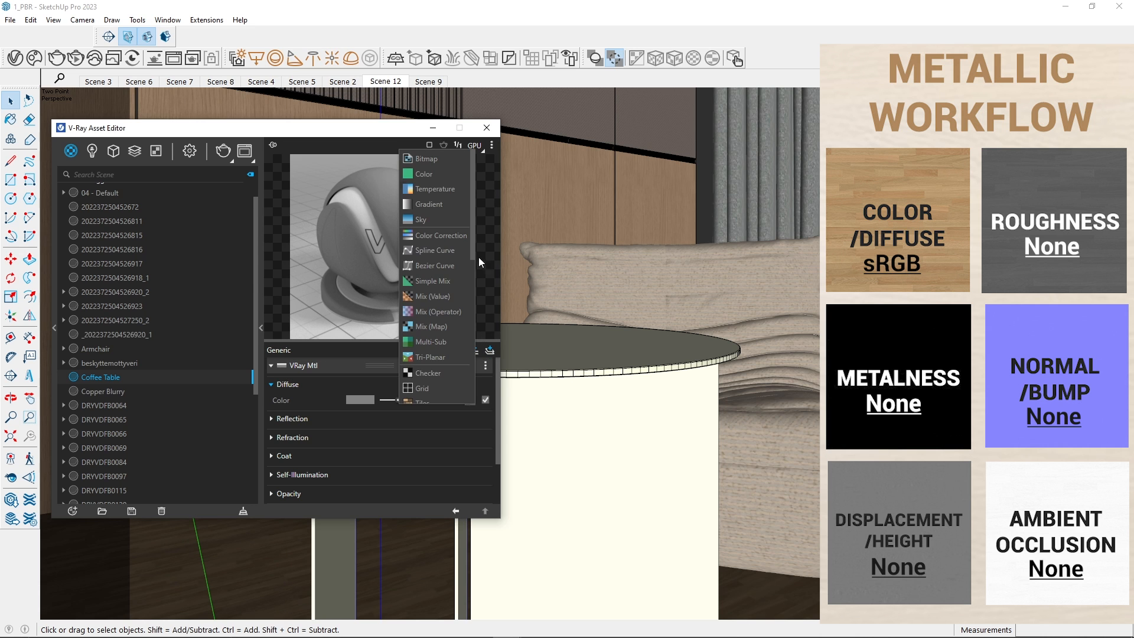
Step: Load bitmaps into the Coffee Table's Diffuse Color and Reflection Roughness
{"action": "left_click", "coordinate": [426, 158]}
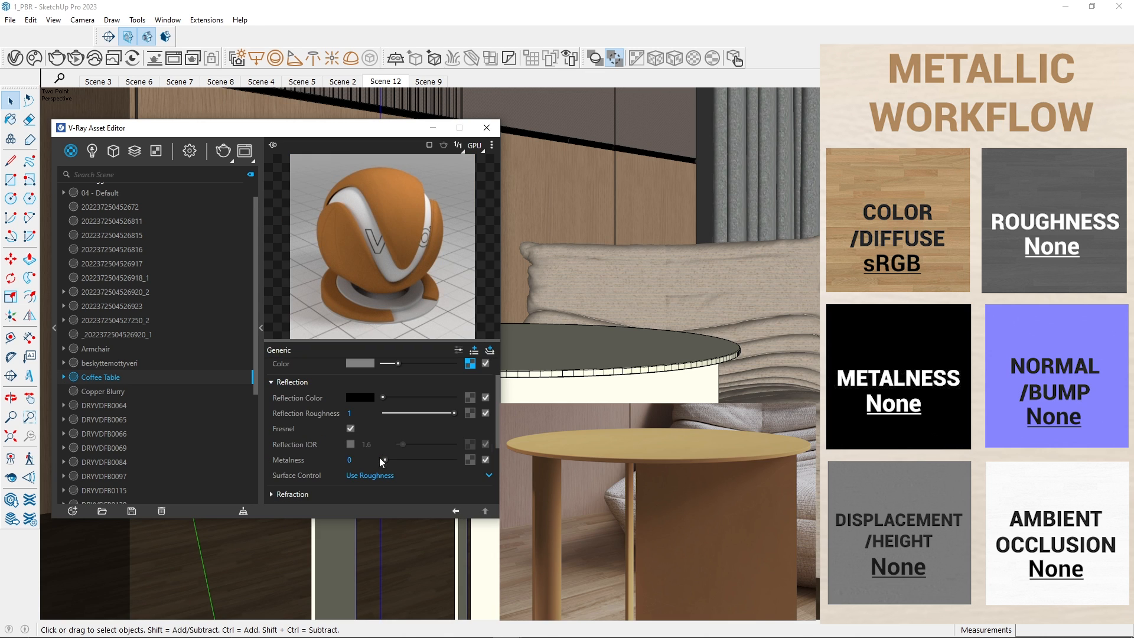
{"action": "left_click", "coordinate": [470, 363]}
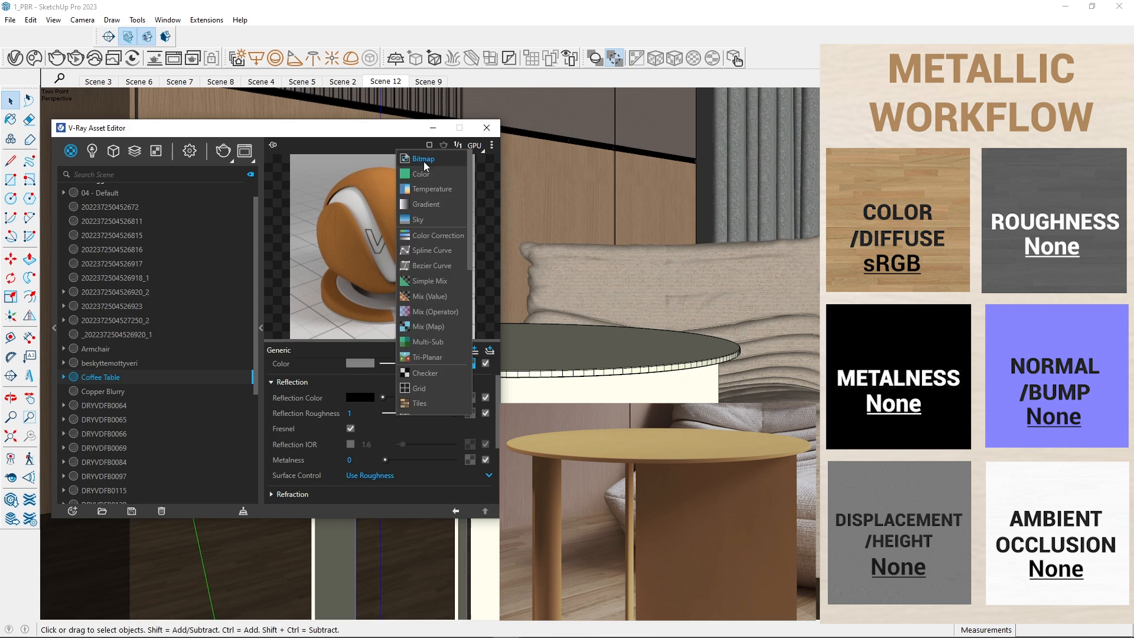
{"action": "left_click", "coordinate": [423, 159]}
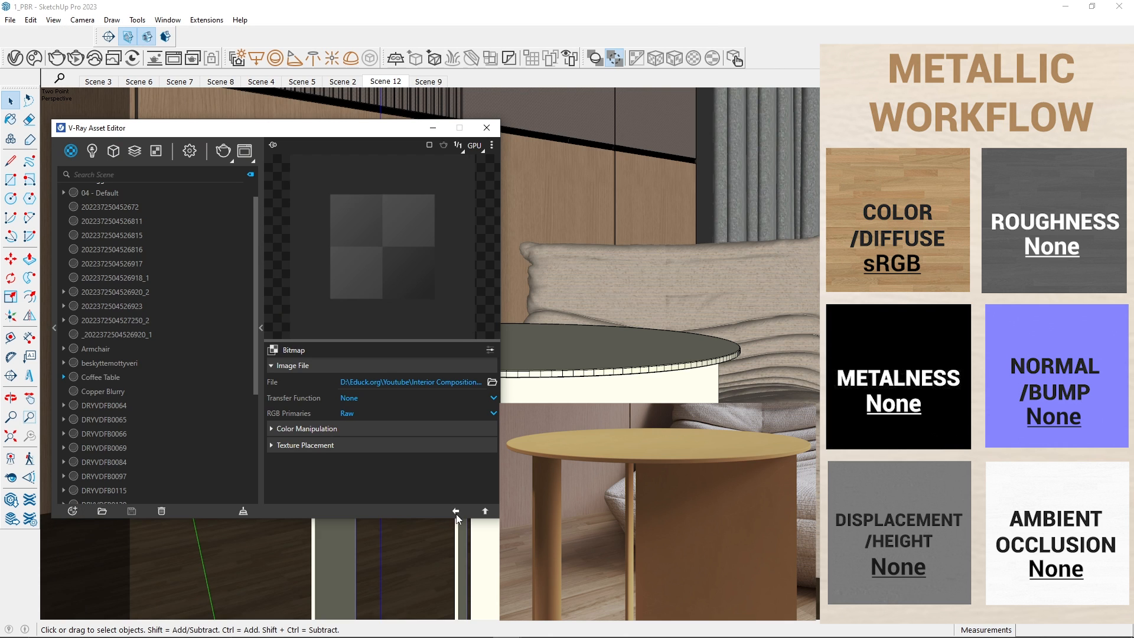
{"action": "left_click", "coordinate": [100, 377]}
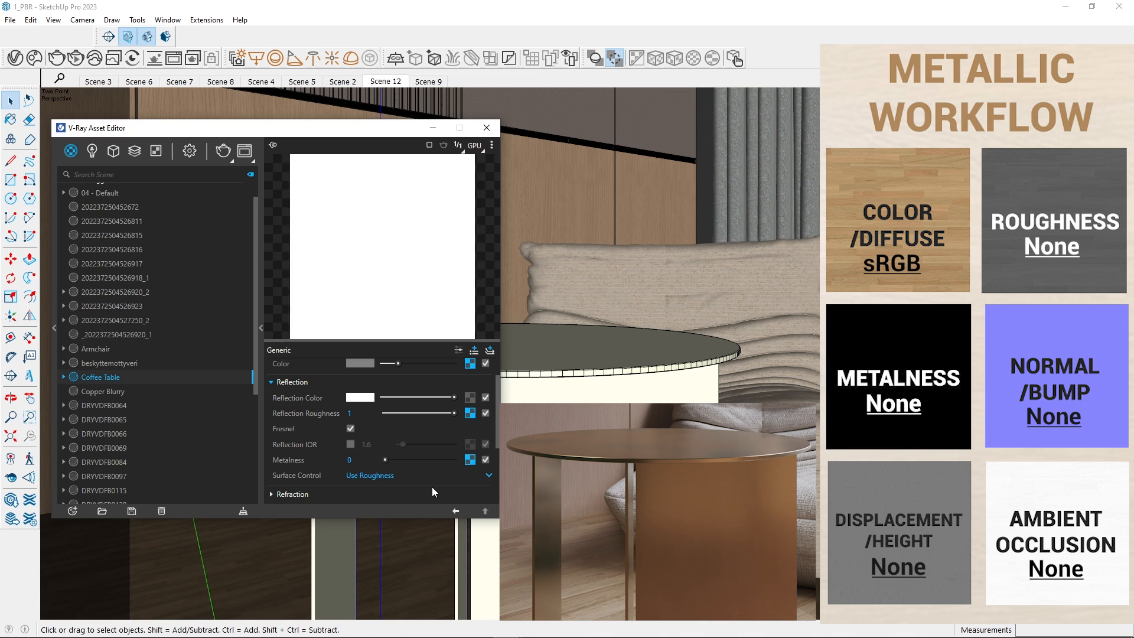
Step: Check the Coffee Table material's loaded metalness map
{"action": "left_click", "coordinate": [470, 460]}
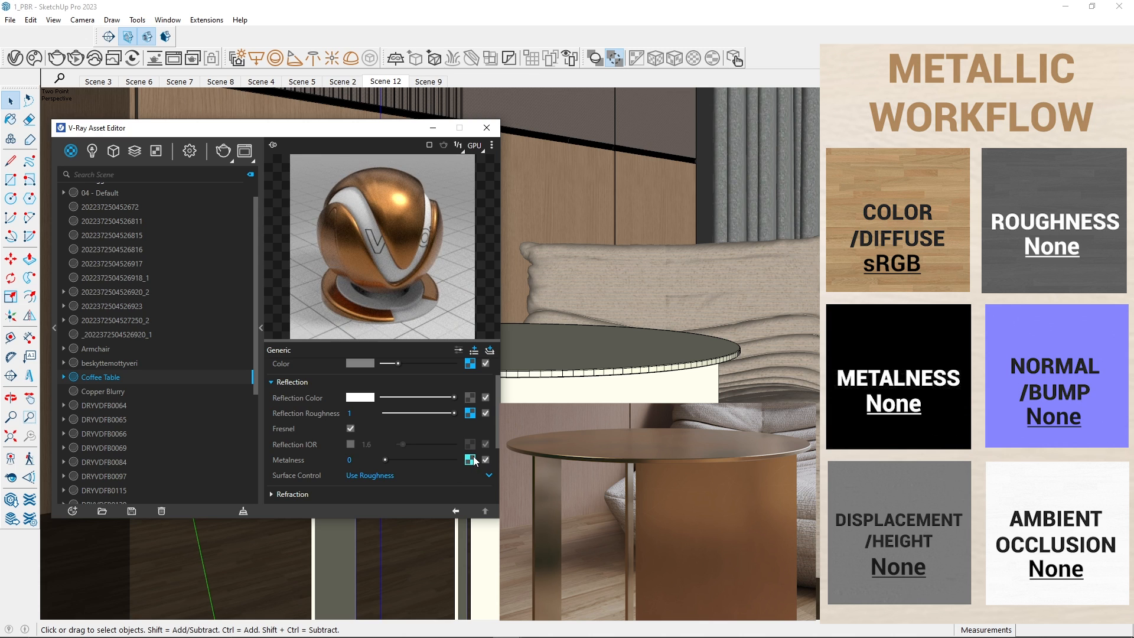
{"action": "left_click", "coordinate": [468, 460]}
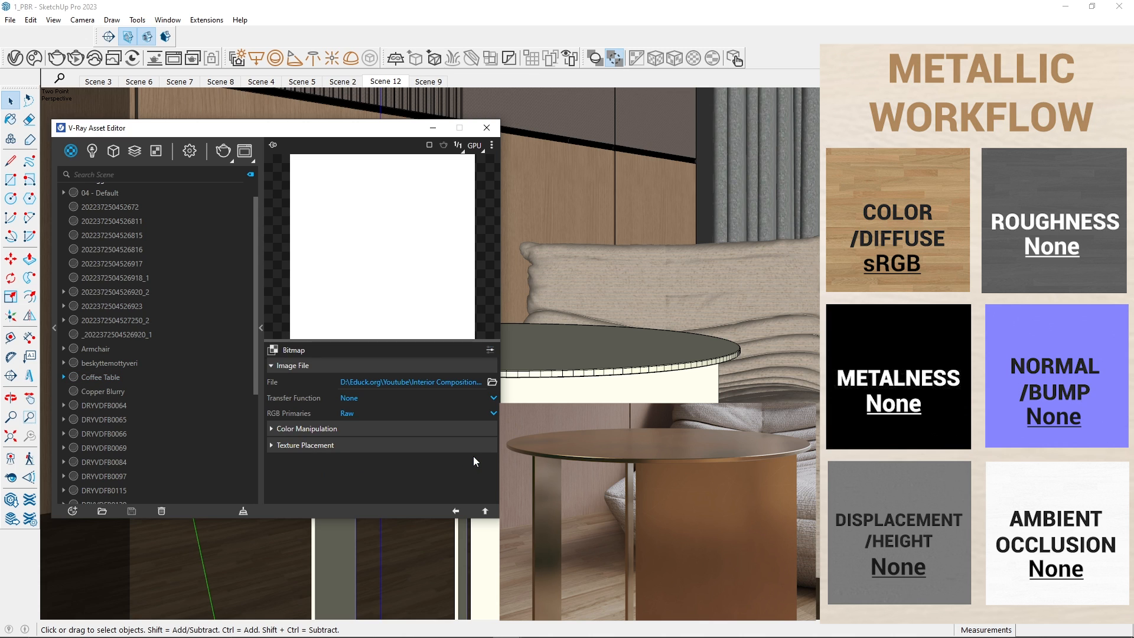
{"action": "left_click", "coordinate": [101, 377]}
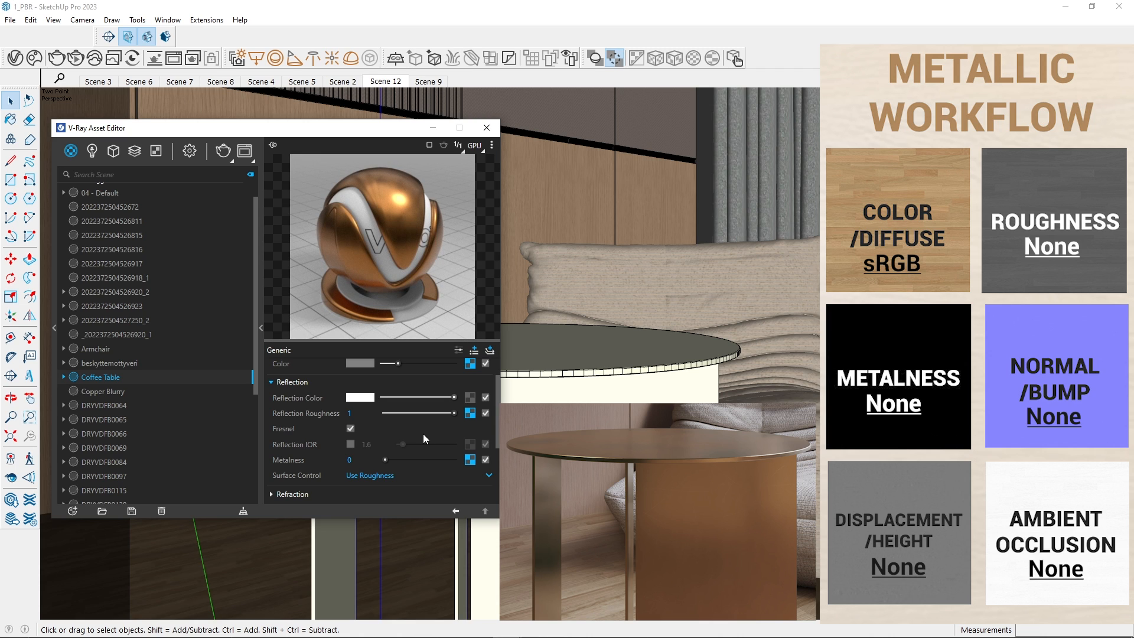
{"action": "scroll", "scroll_direction": "down", "scroll_amount": 3}
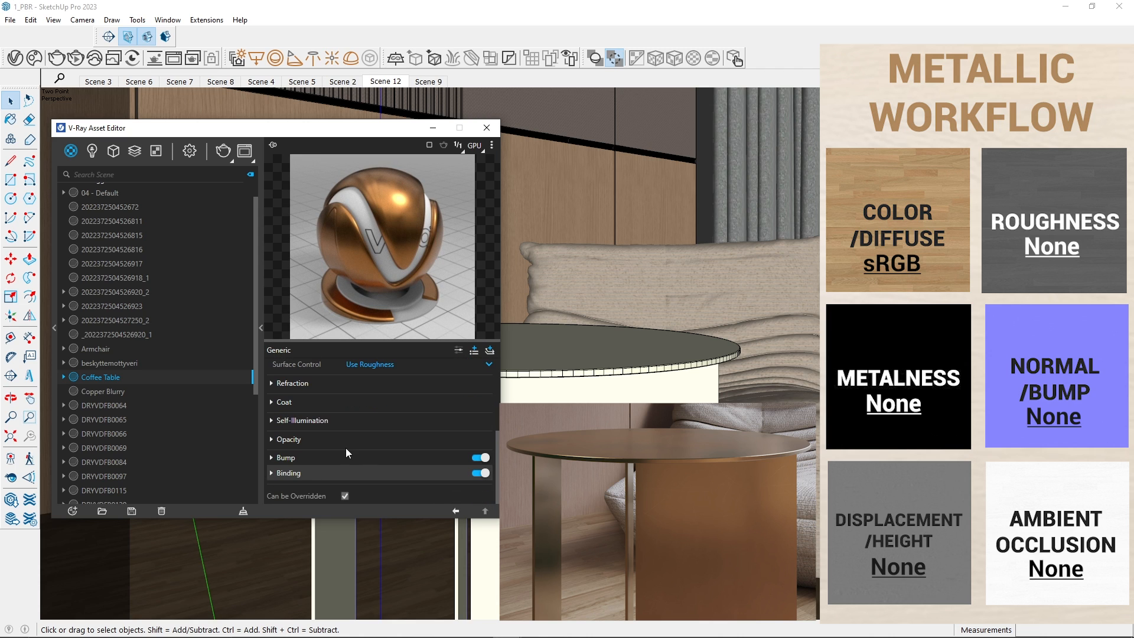
Step: Load a normal map into the Coffee Table bump slot with amount 0.21
{"action": "left_click", "coordinate": [272, 456]}
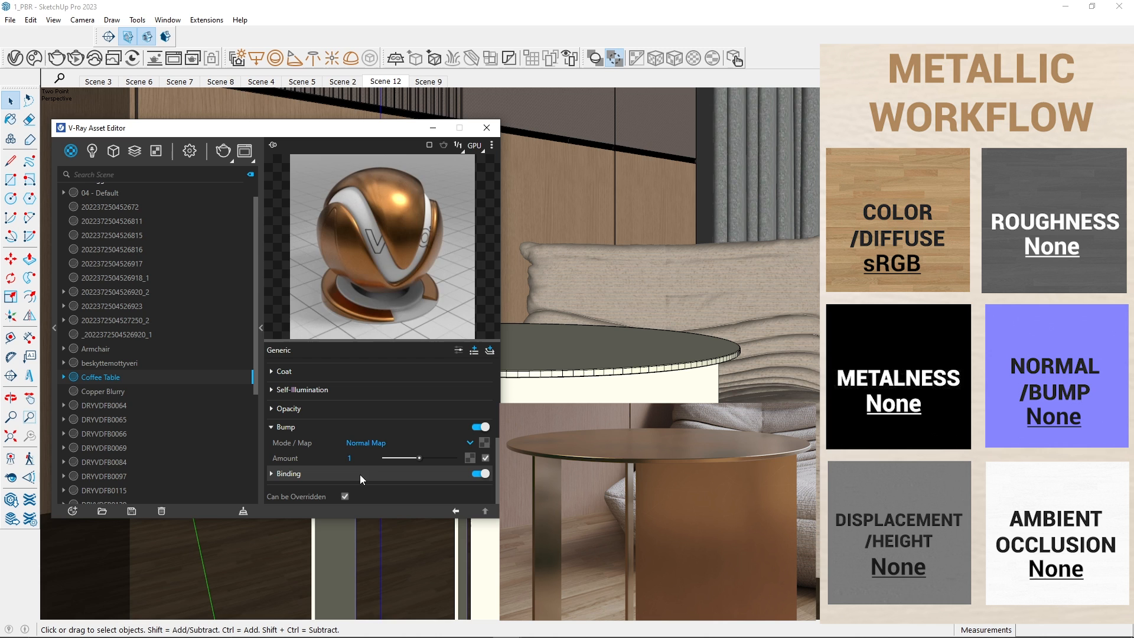
{"action": "left_click", "coordinate": [484, 442]}
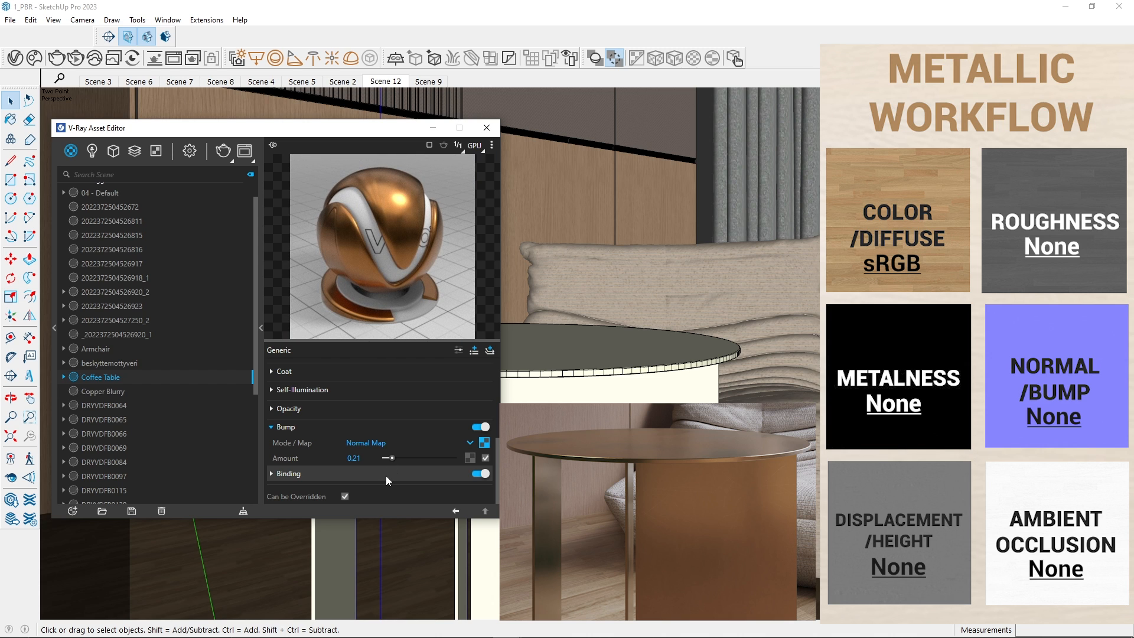
{"action": "left_click", "coordinate": [178, 403]}
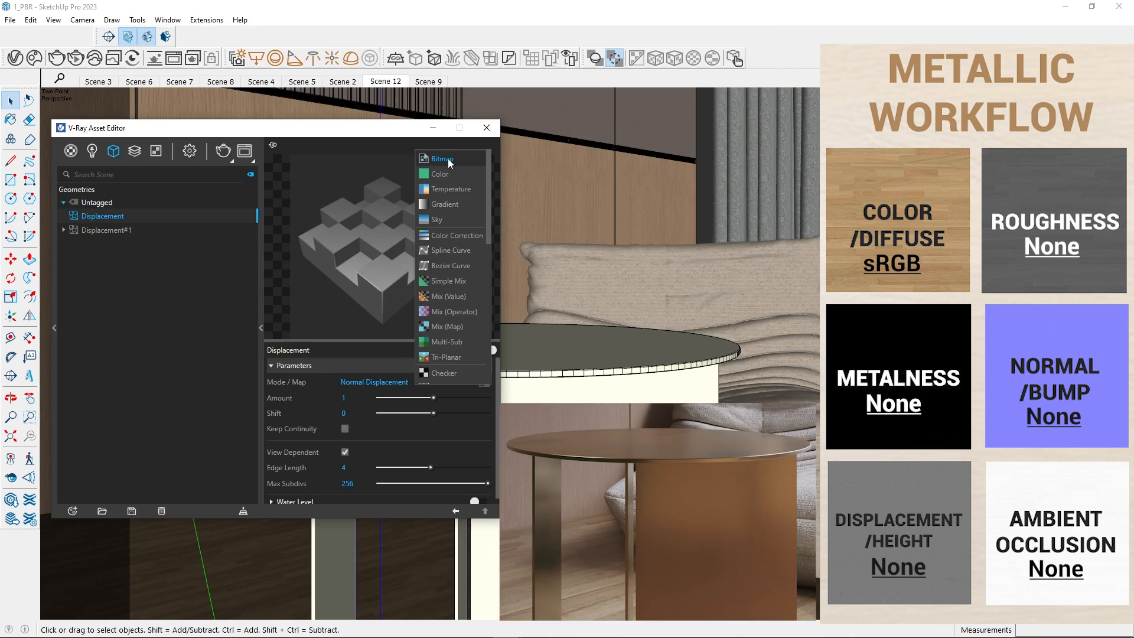
Step: Load a bitmap height map into the Displacement#1 Mode/Map slot
{"action": "left_click", "coordinate": [441, 158]}
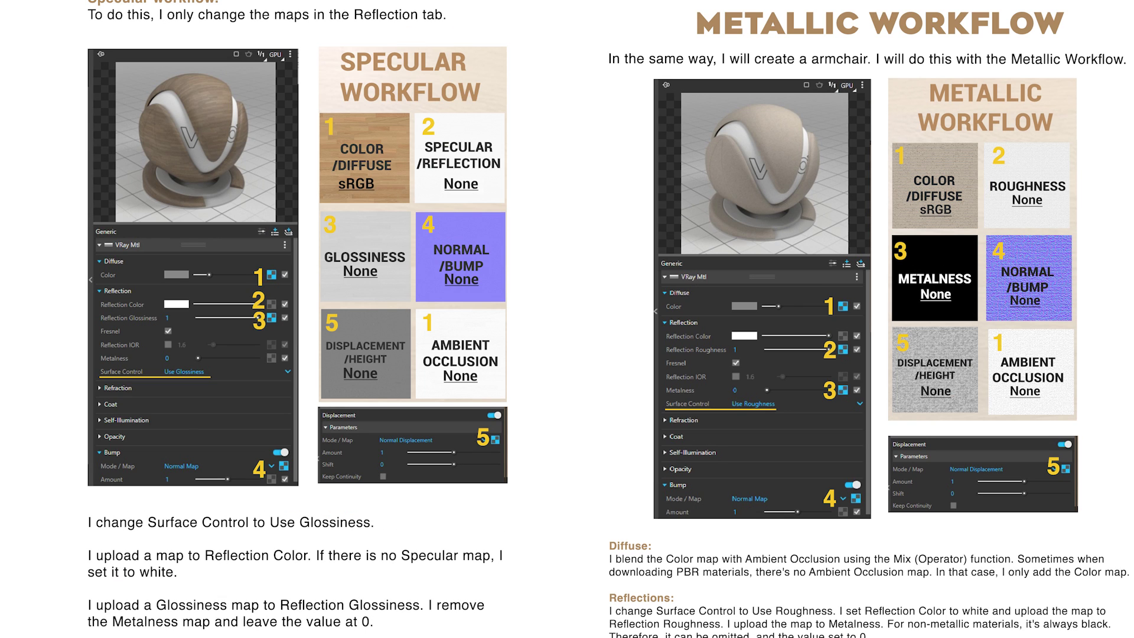
Step: Scroll the PDF guide down to the metallic copper sphere material page
{"action": "scroll", "scroll_direction": "down", "scroll_amount": 3}
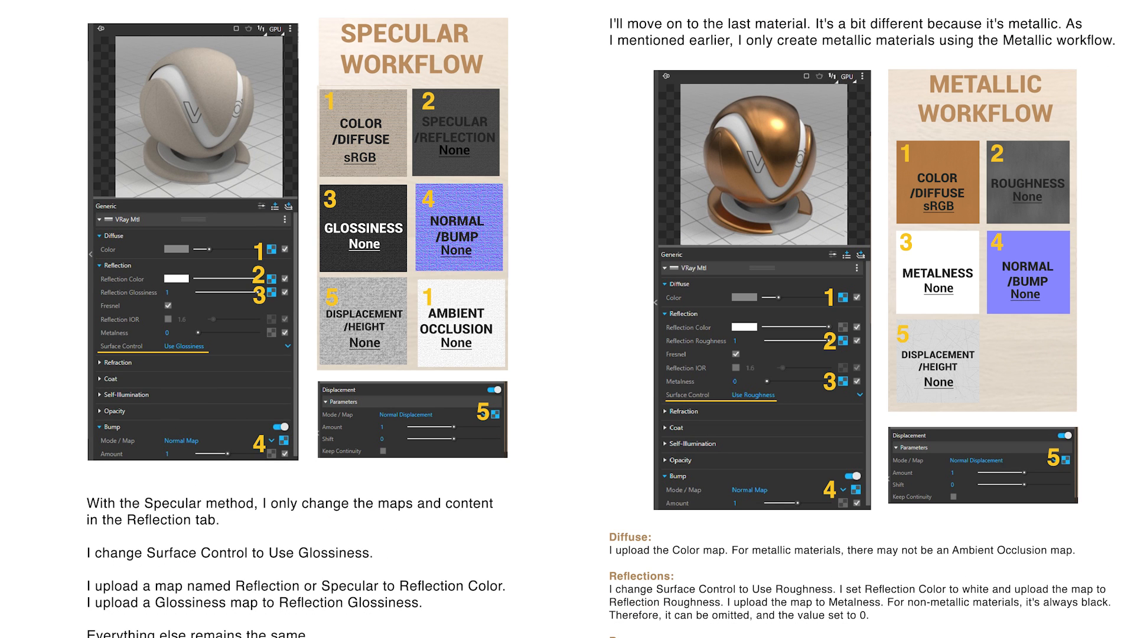